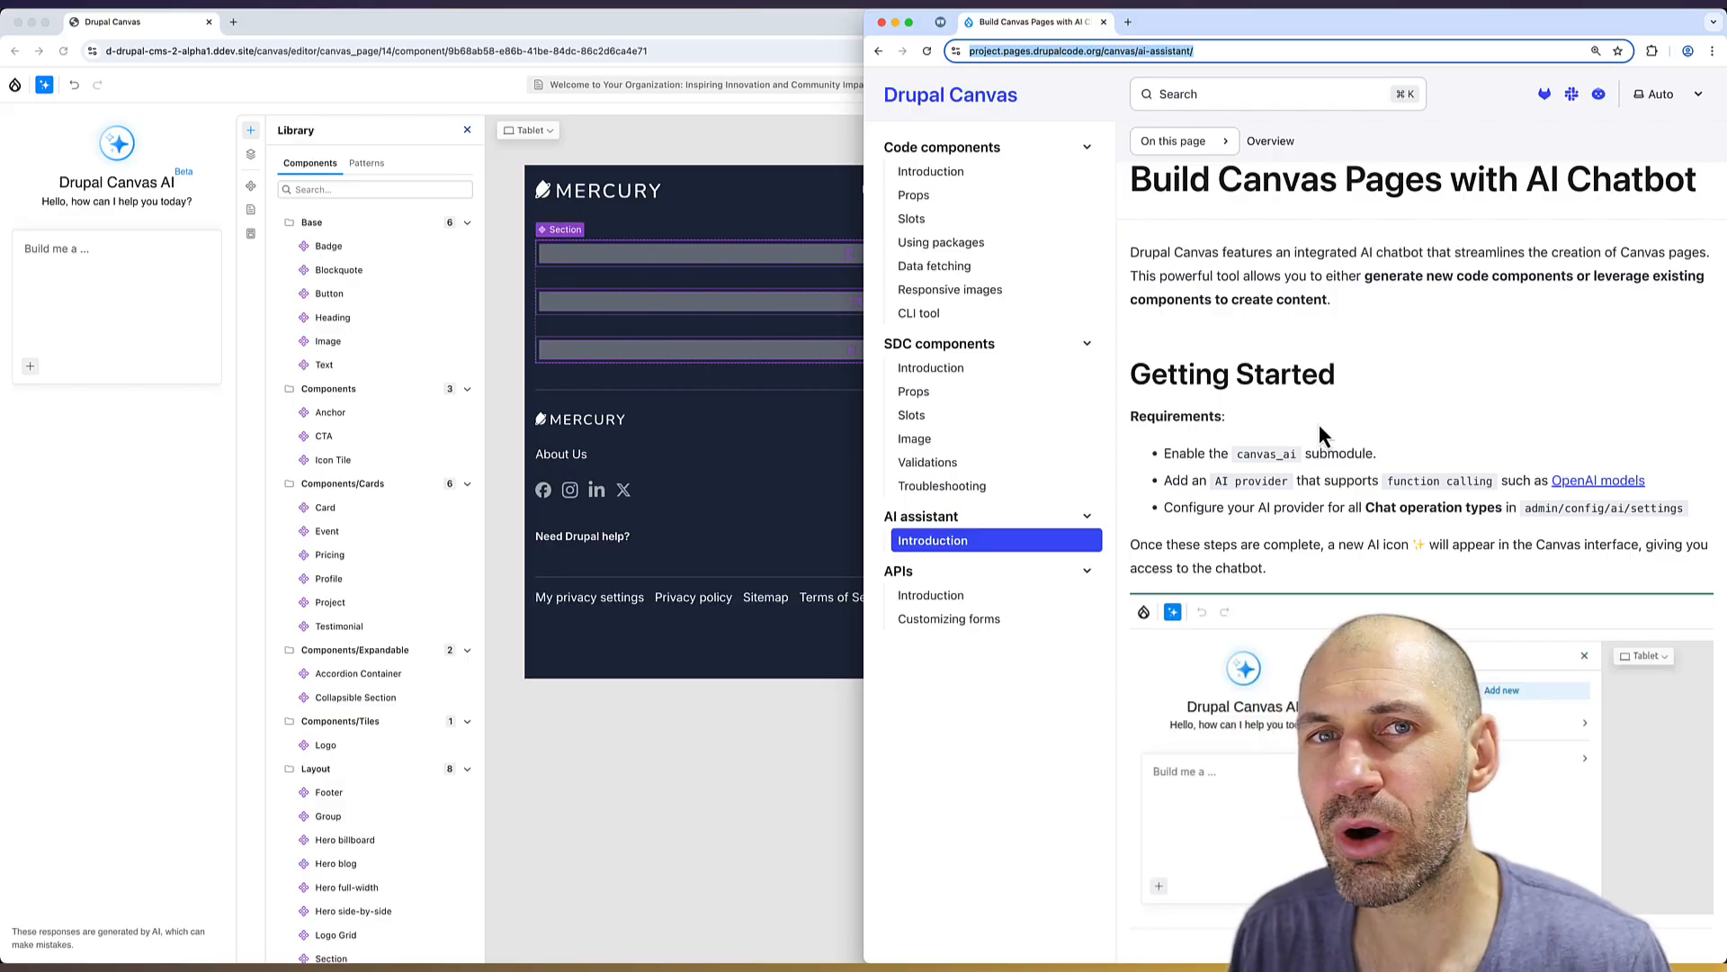
{"action": "mouse_move", "coordinate": [1317, 434]}
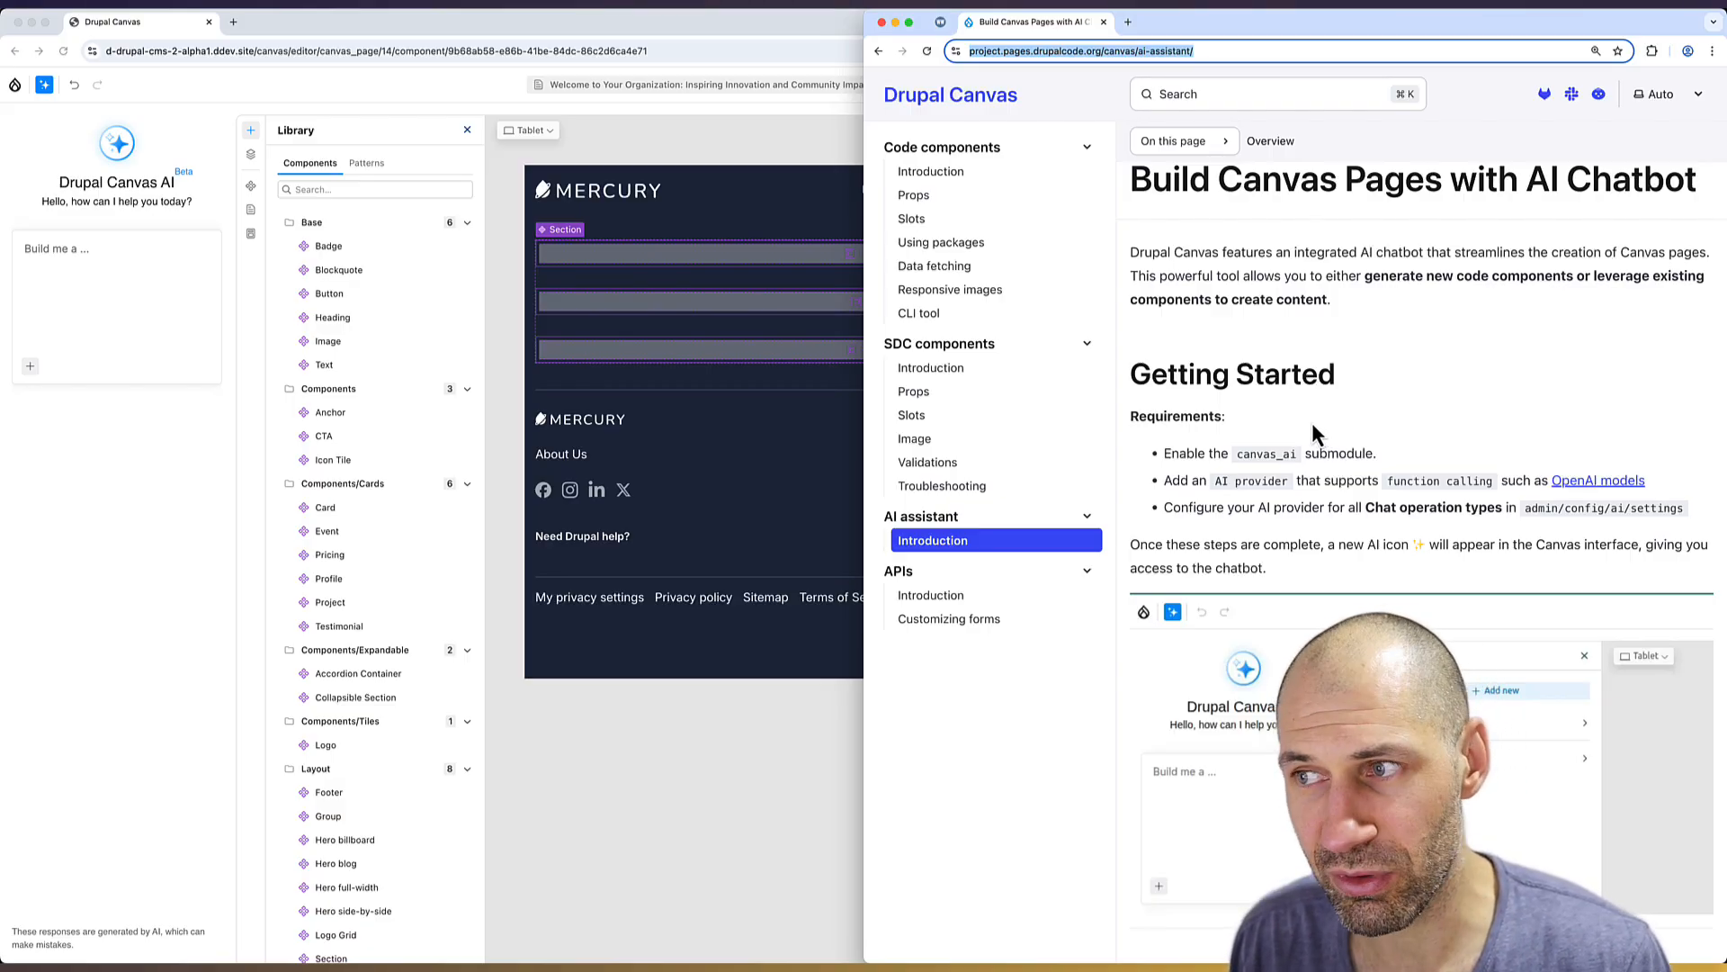
{"action": "mouse_move", "coordinate": [1254, 428]}
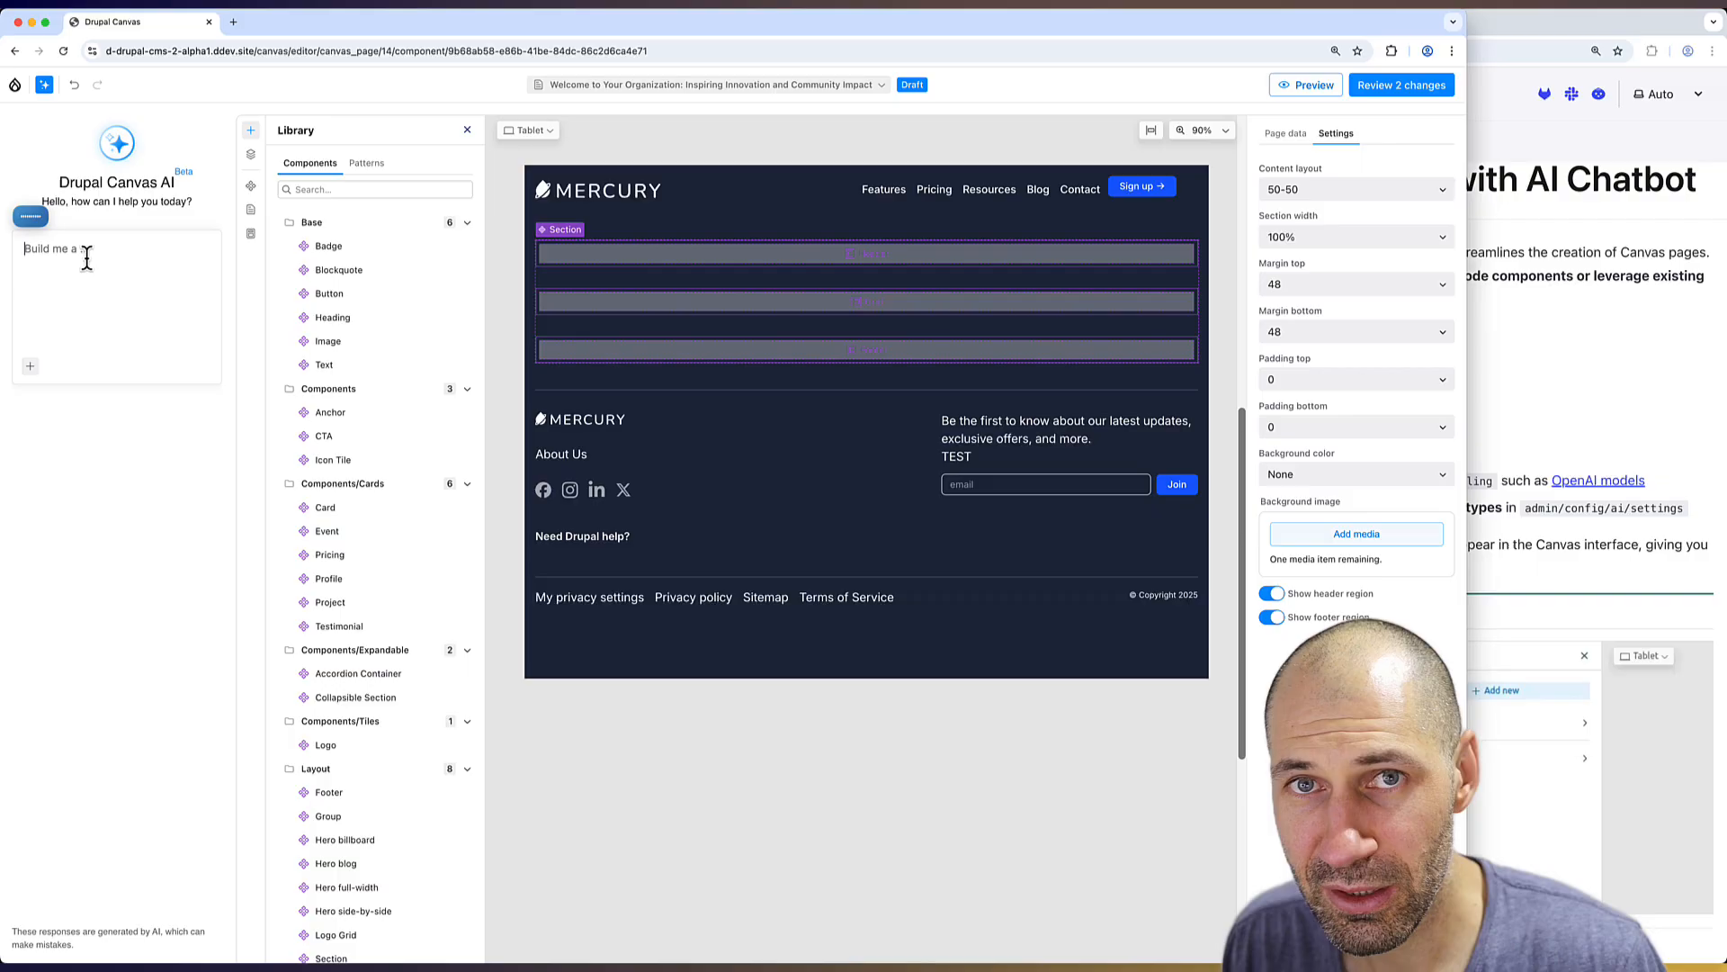
Send the assistant a request for a 'Latest Drupal Changes' hero in the header region.
{"action": "key", "text": "Return"}
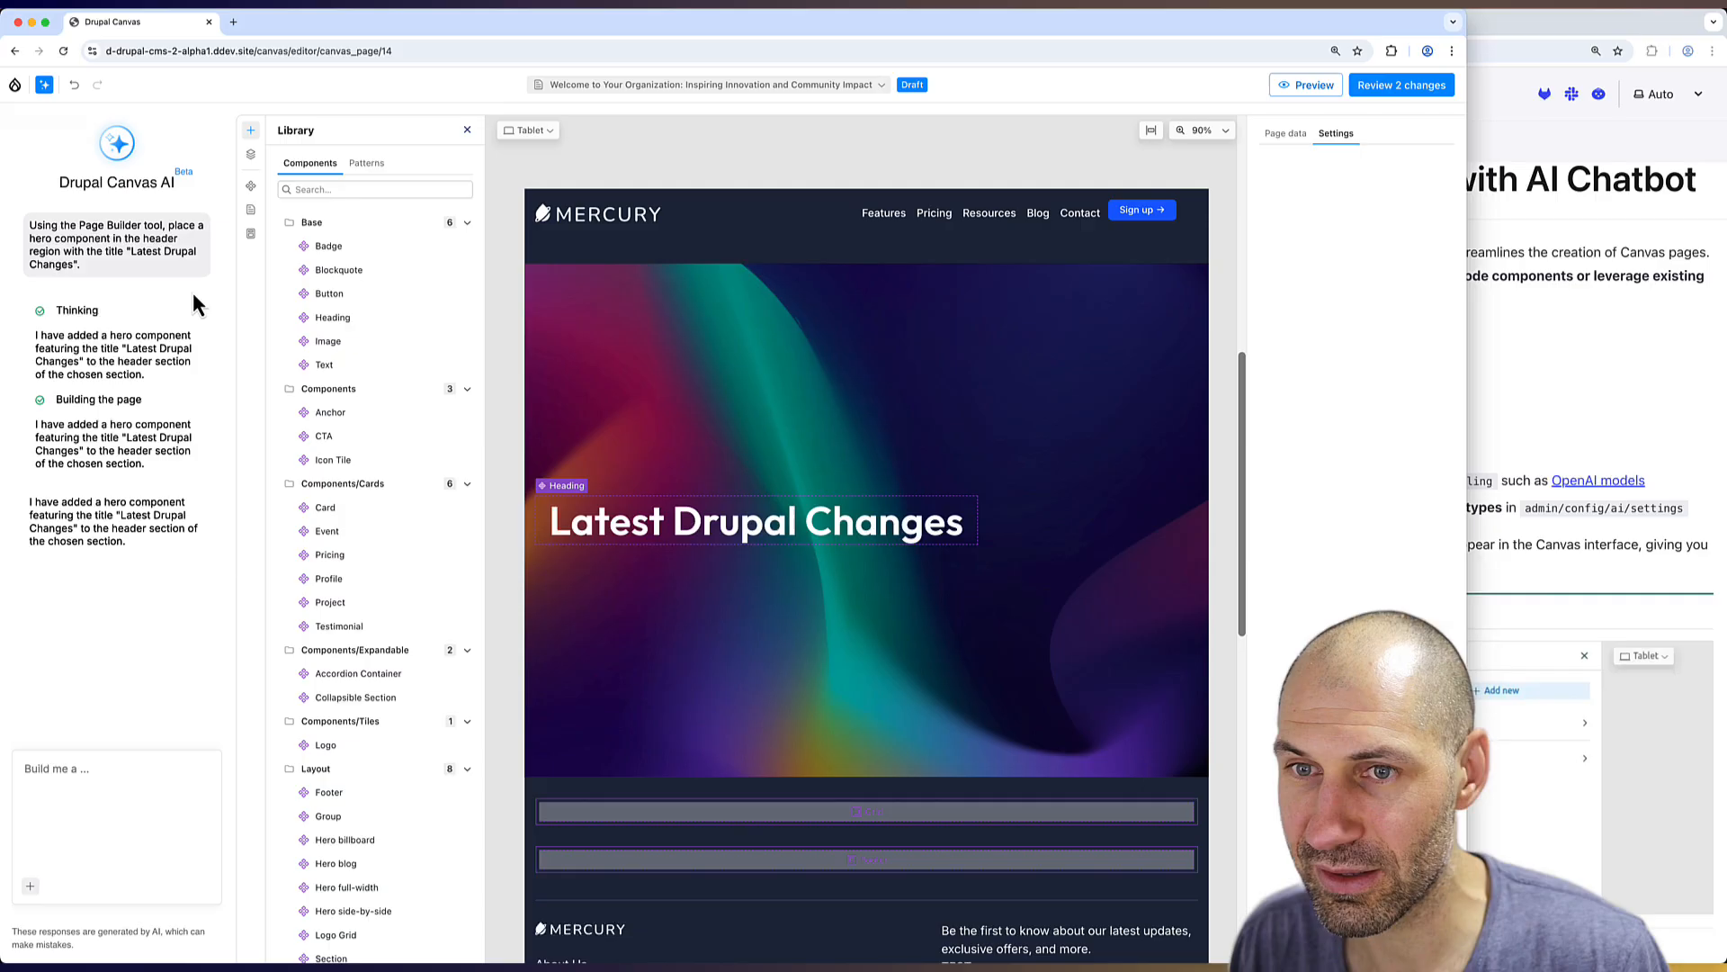
{"action": "mouse_move", "coordinate": [218, 288]}
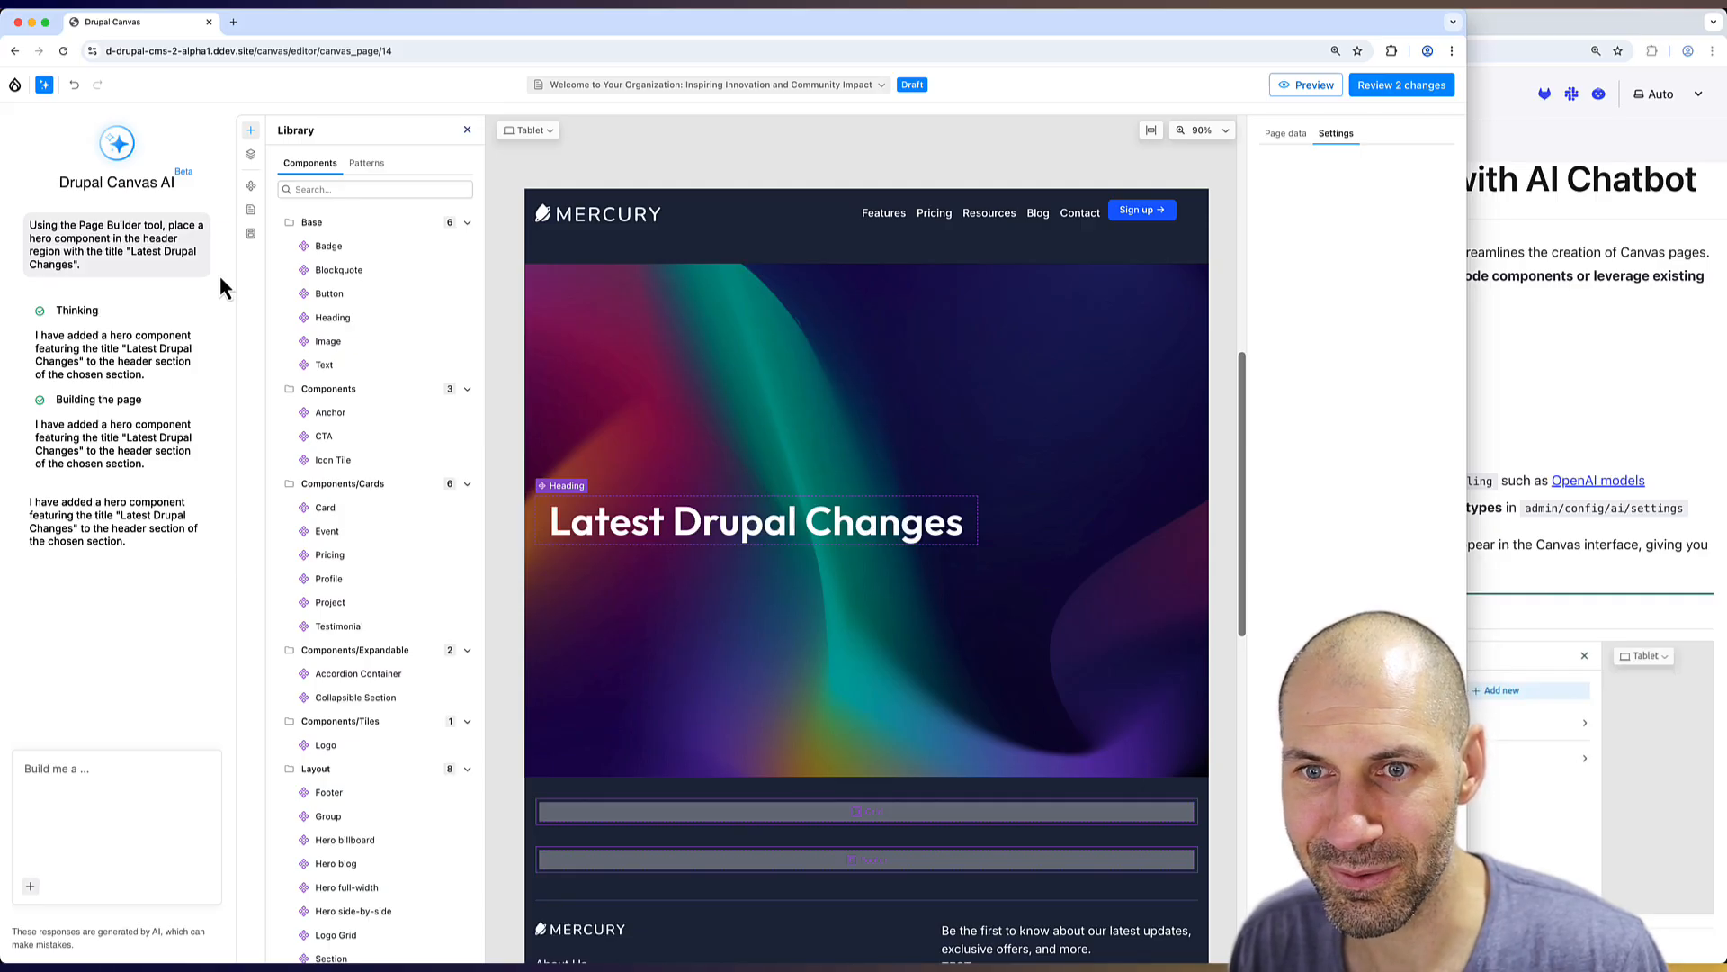
{"action": "mouse_move", "coordinate": [375, 507]}
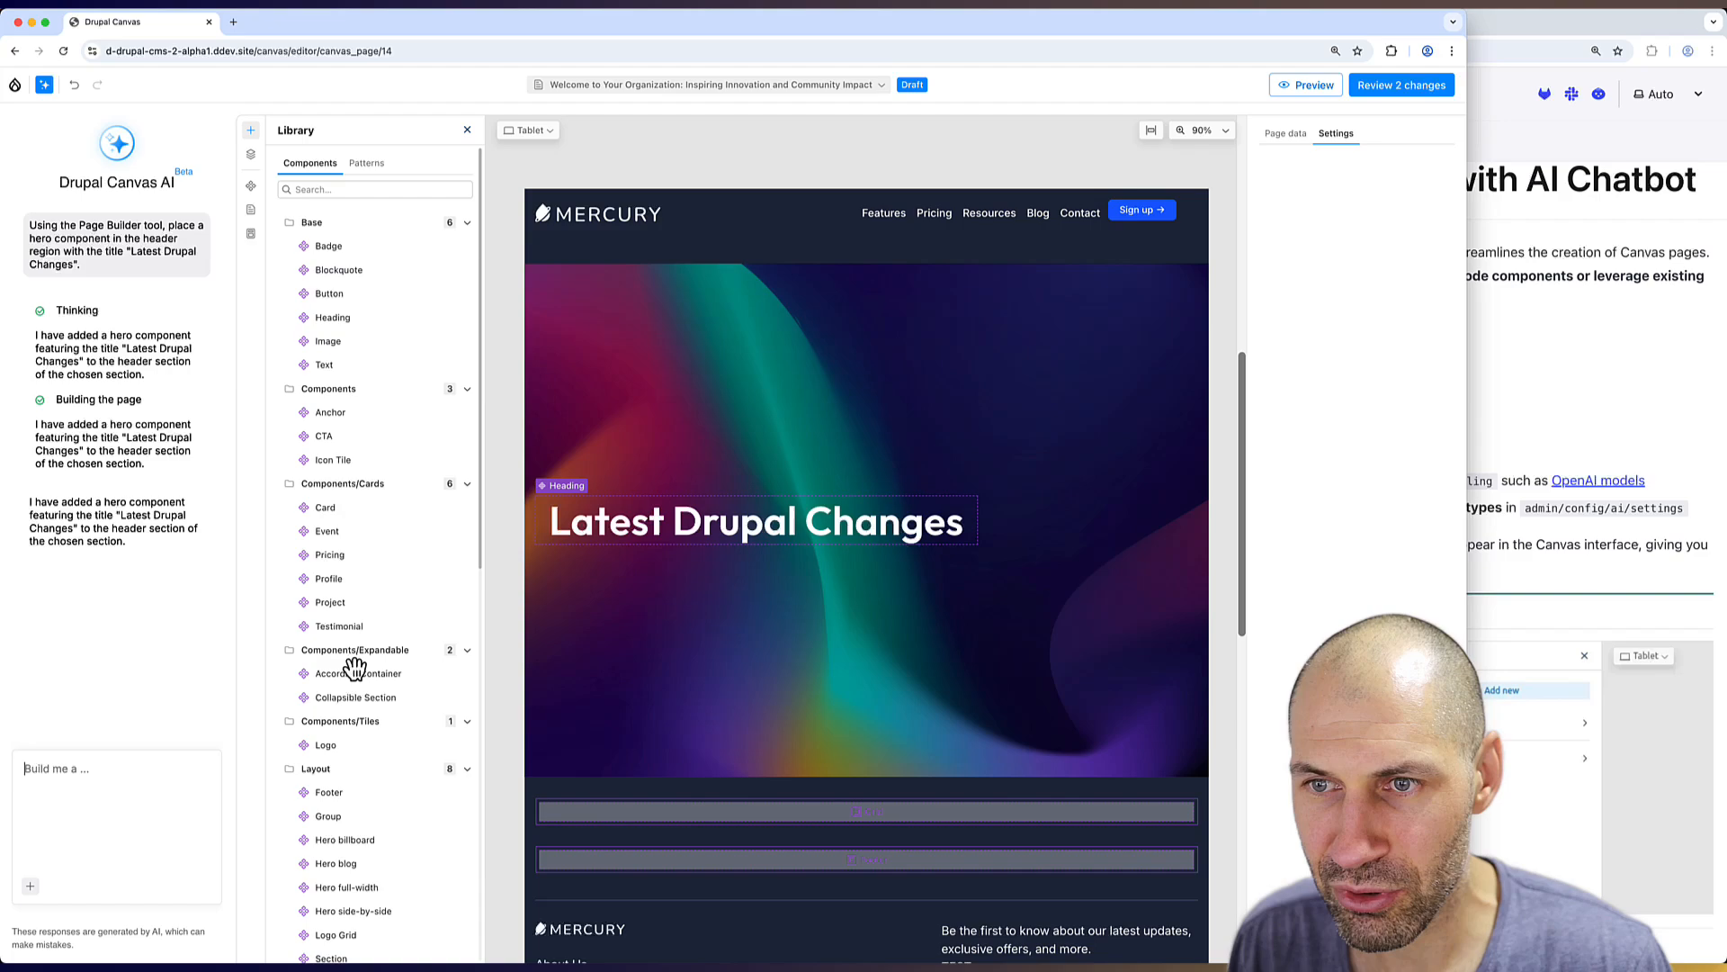
{"action": "mouse_move", "coordinate": [329, 554]}
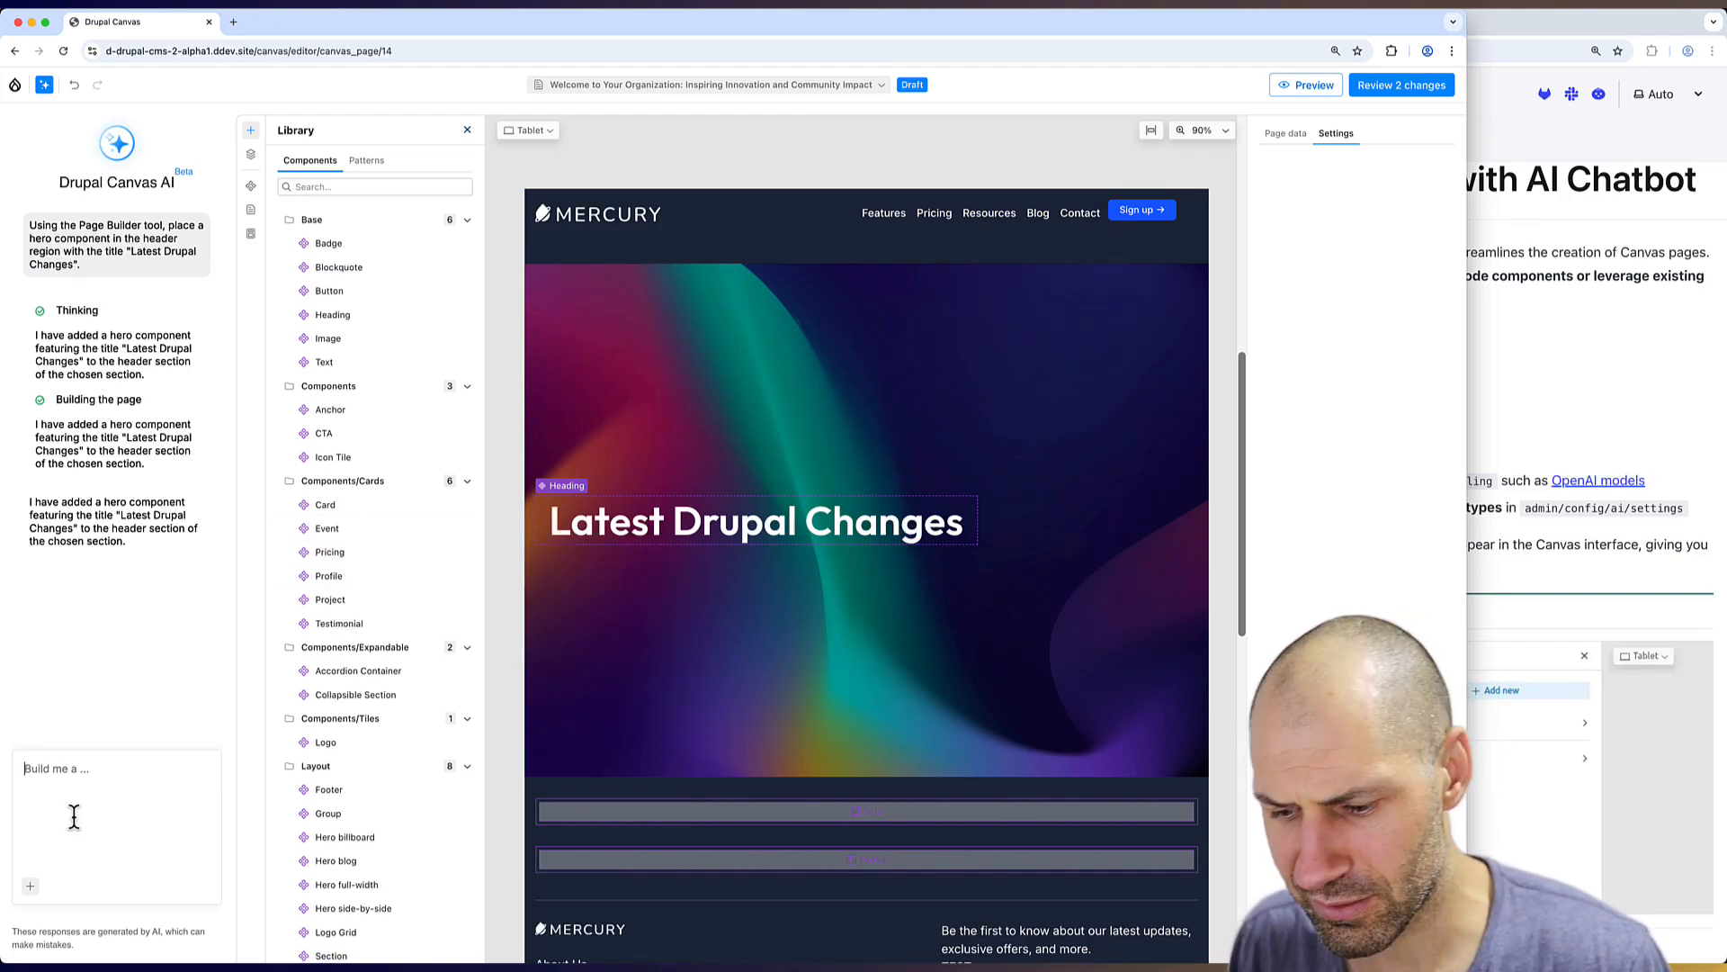
Ask the assistant via Page Builder for two grid-region pricing cards at $10 and $20.
{"action": "left_click", "coordinate": [110, 768]}
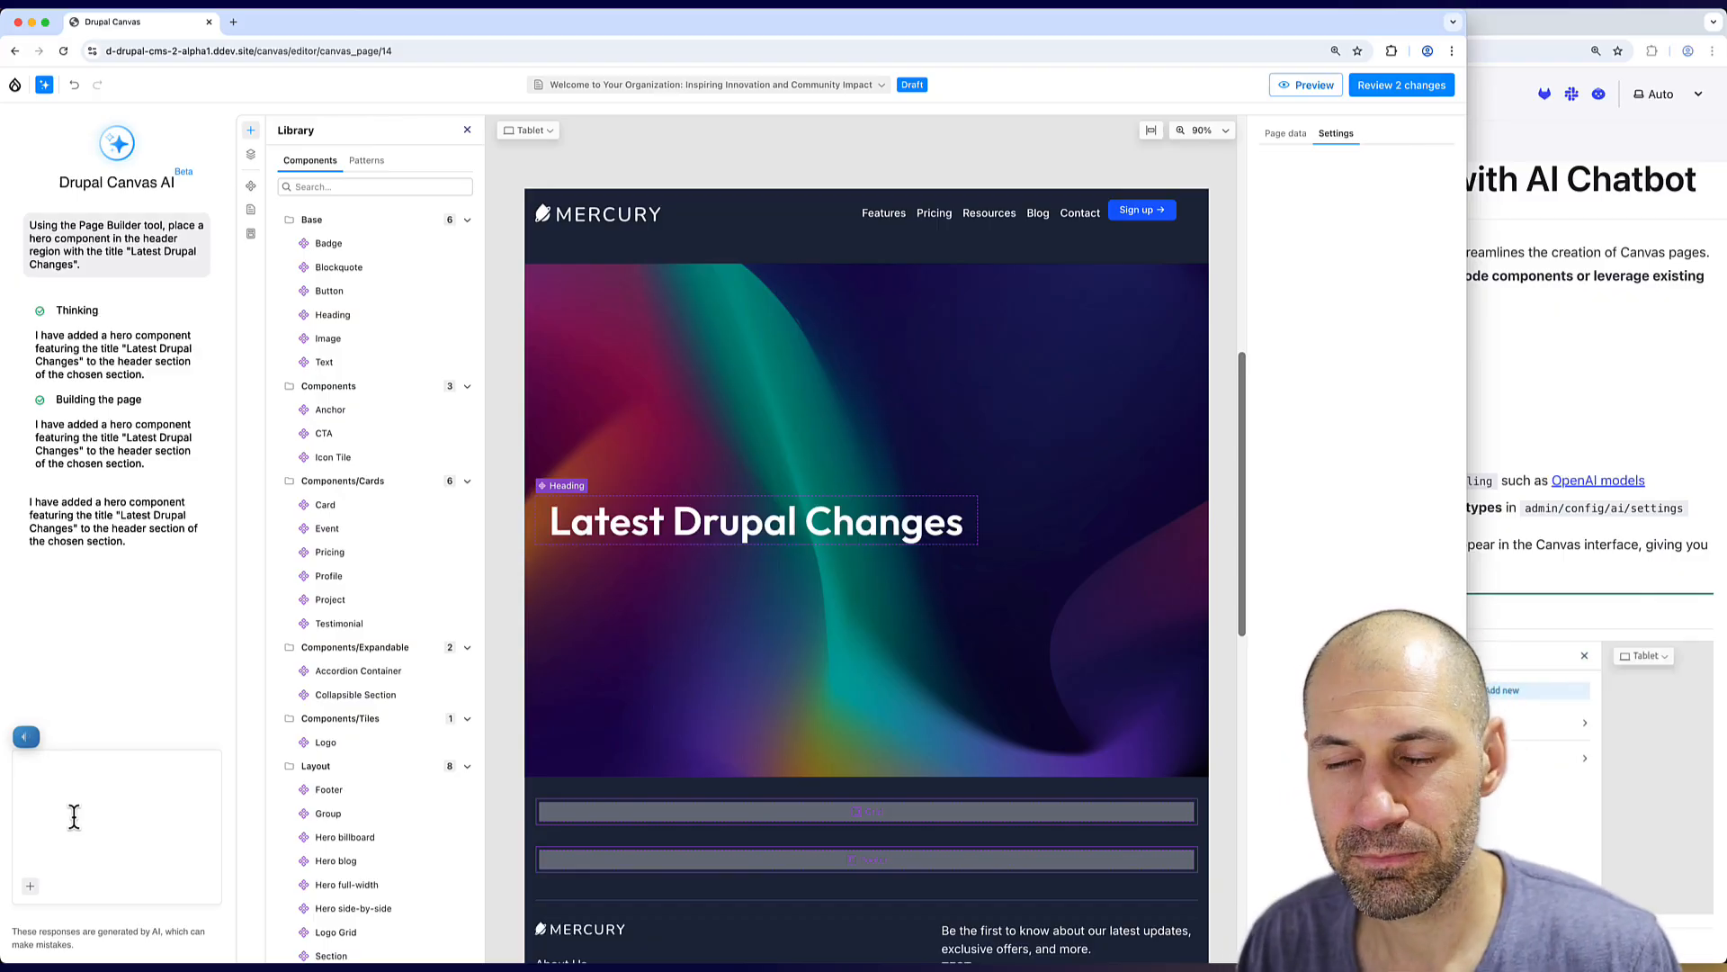
{"action": "type", "text": "Using the Page Builder tool, place two pricing components in the grid region with the first price being $10 and the second price being $20."}
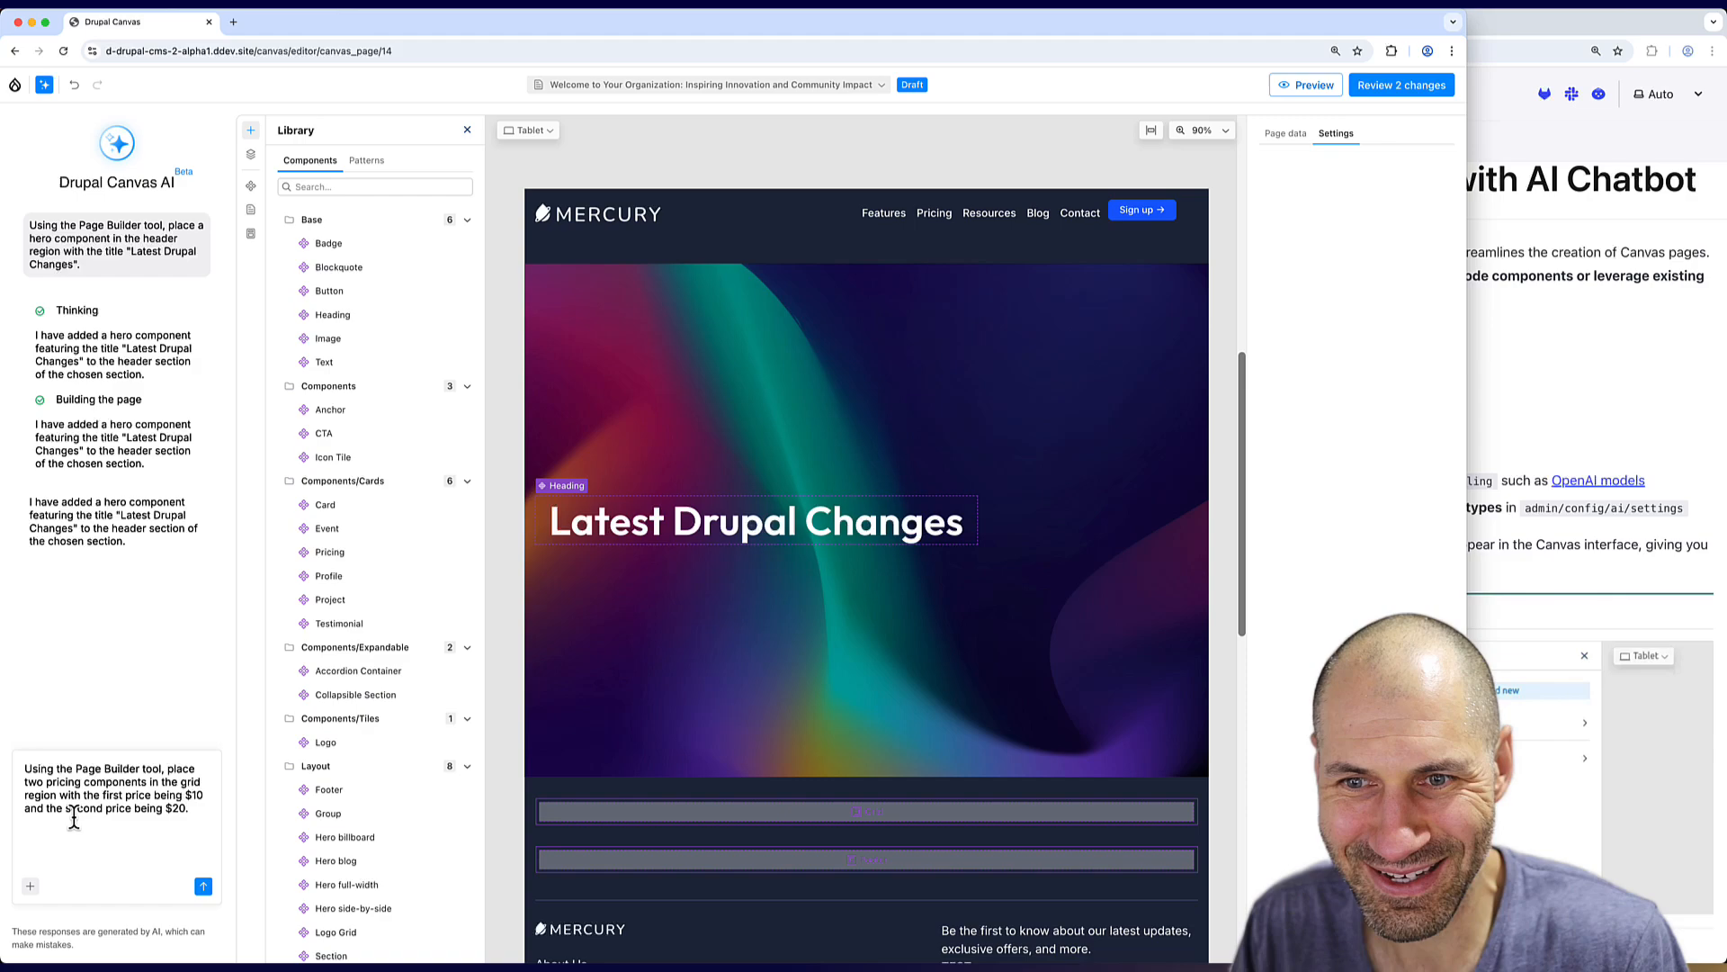
{"action": "left_click", "coordinate": [203, 886]}
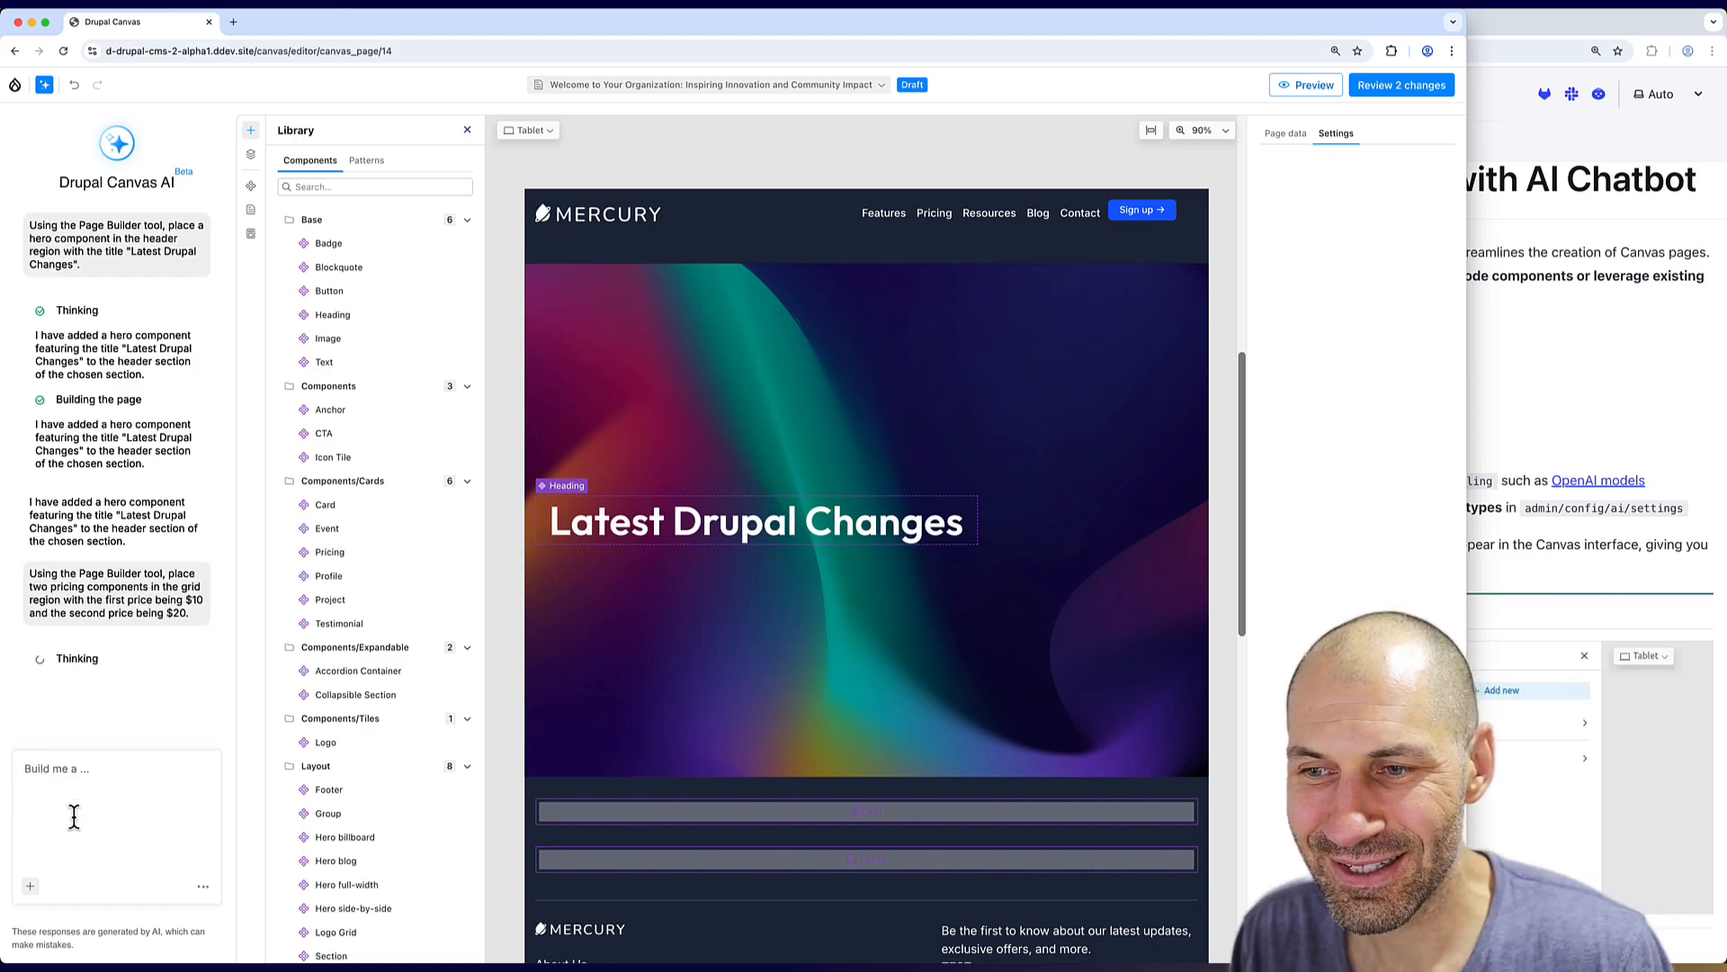
{"action": "scroll", "scroll_direction": "down", "scroll_amount": 3}
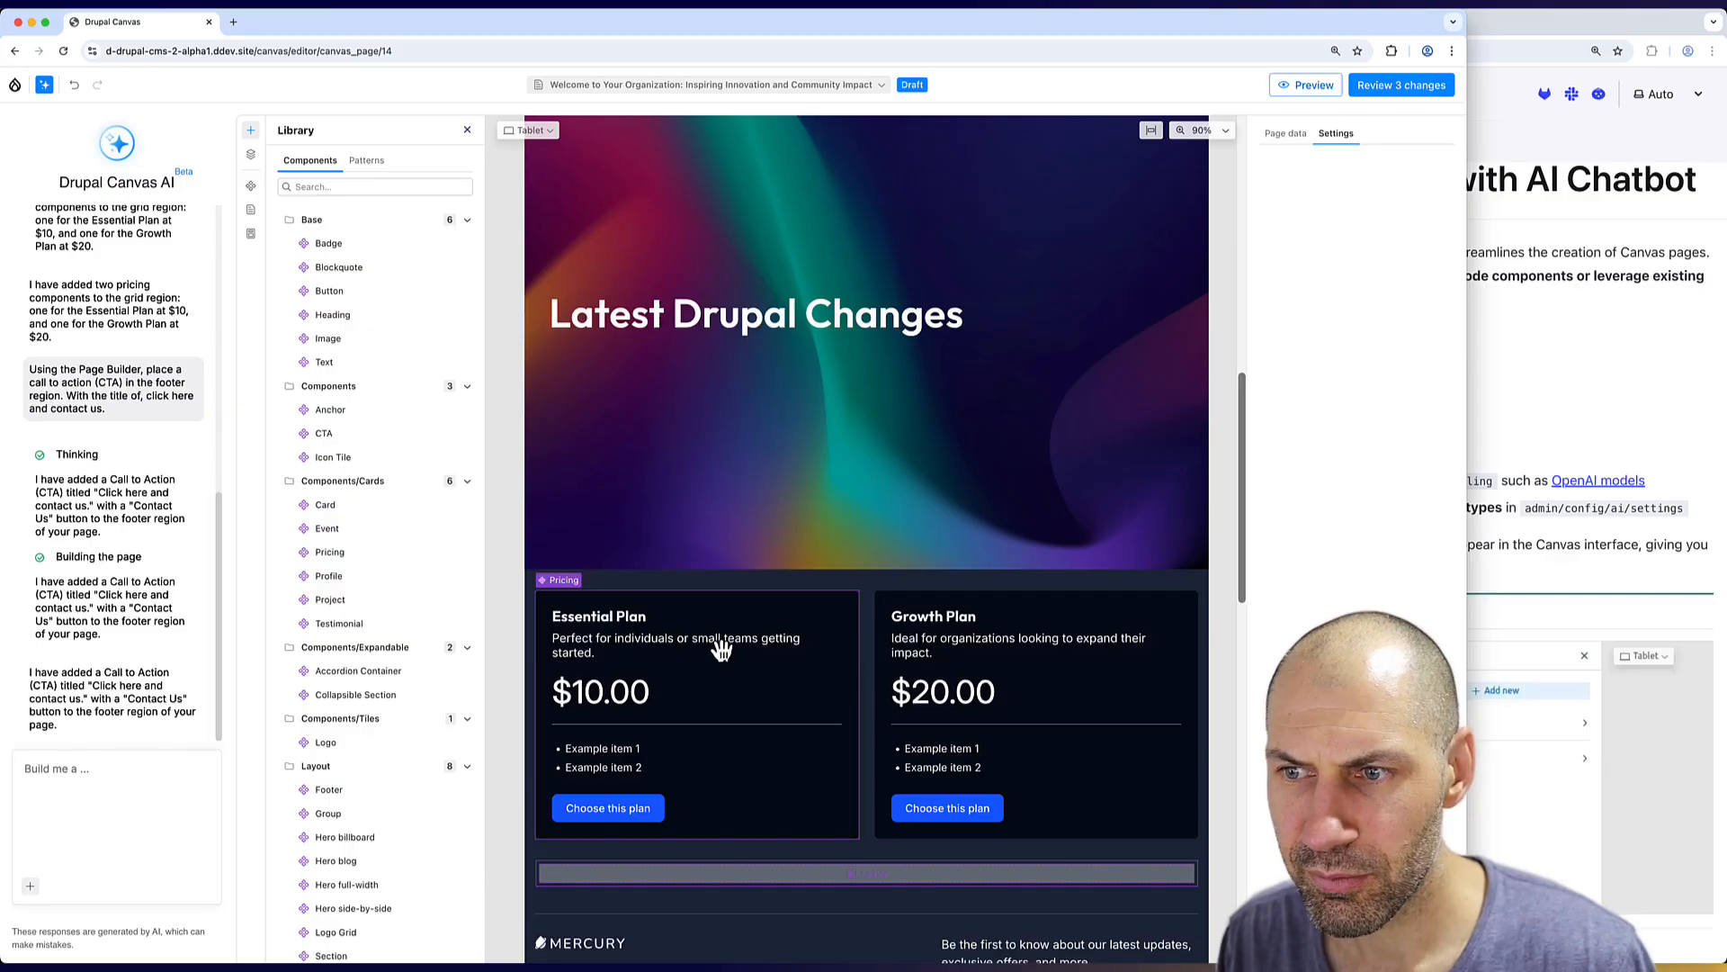
{"action": "scroll", "scroll_direction": "down", "scroll_amount": 3}
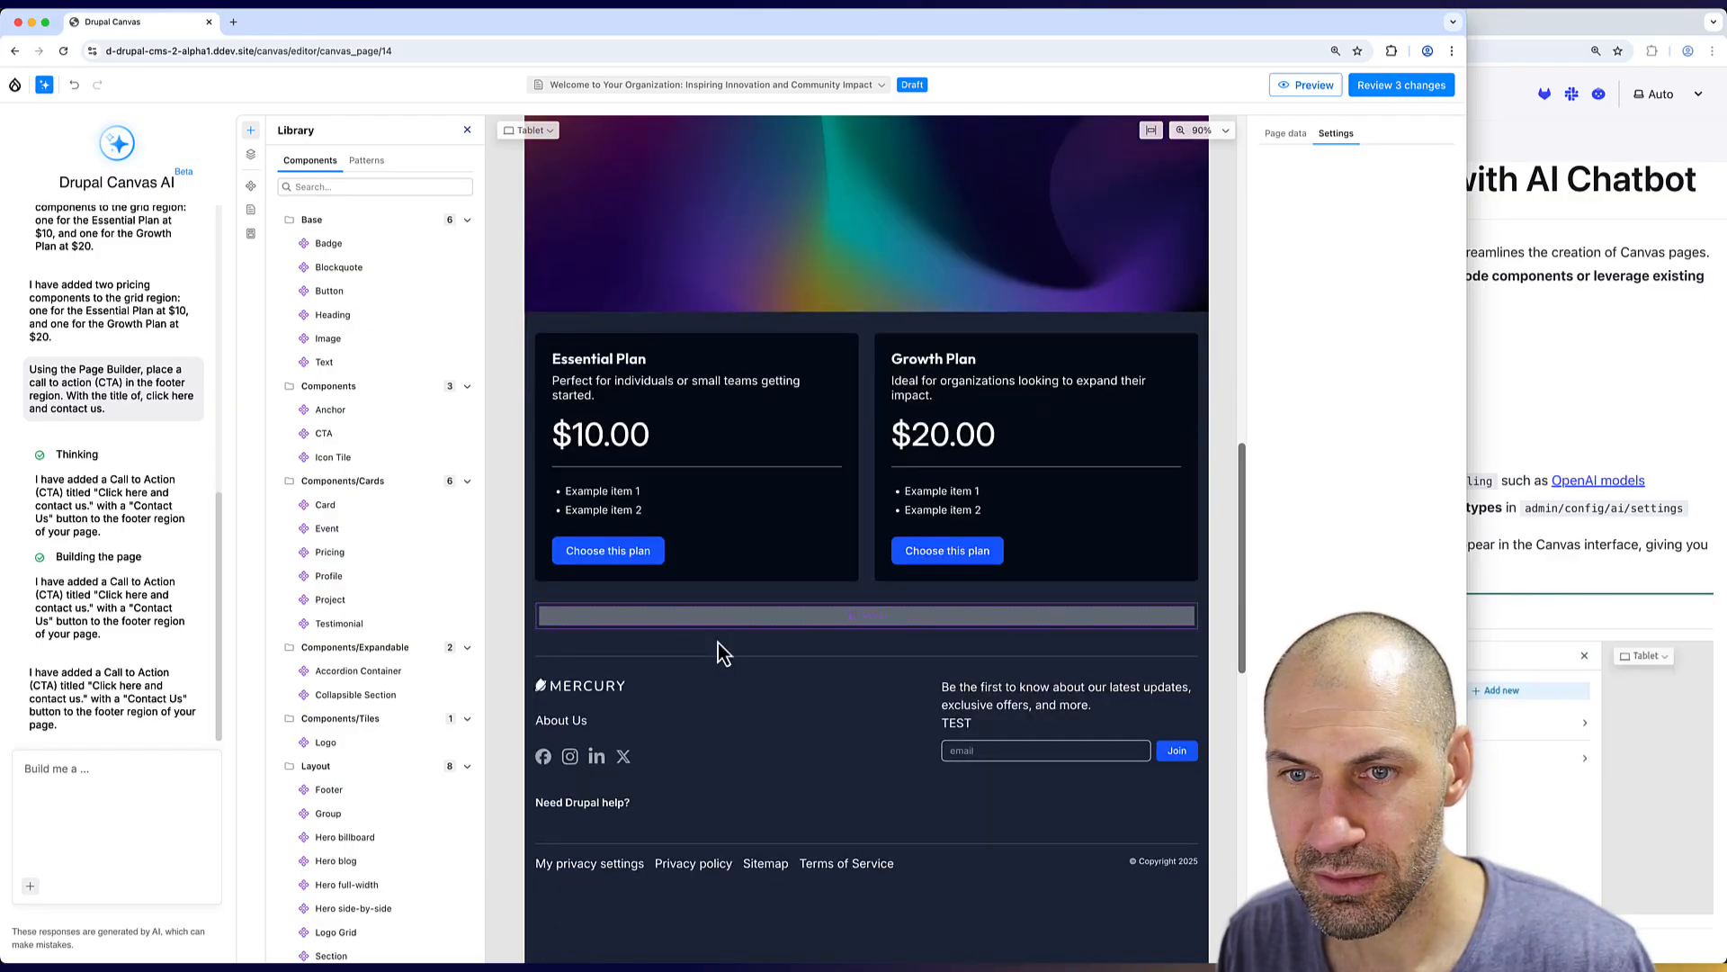
{"action": "scroll", "scroll_direction": "down", "scroll_amount": 3}
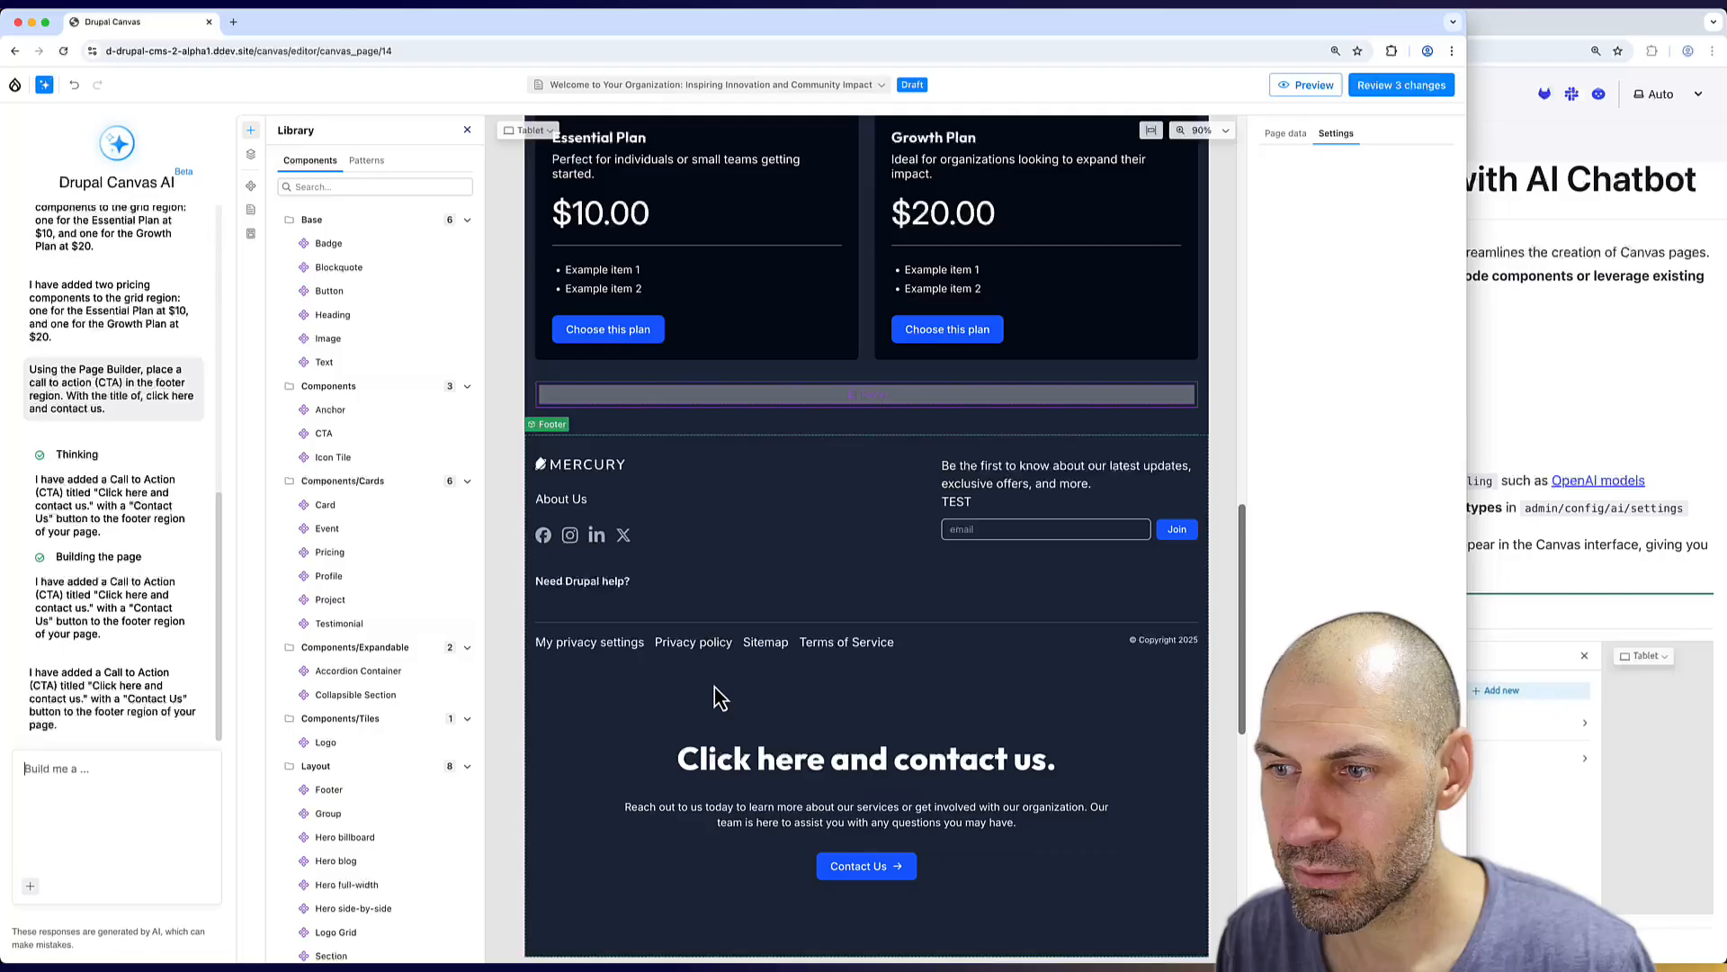
{"action": "scroll", "scroll_direction": "down", "scroll_amount": 3}
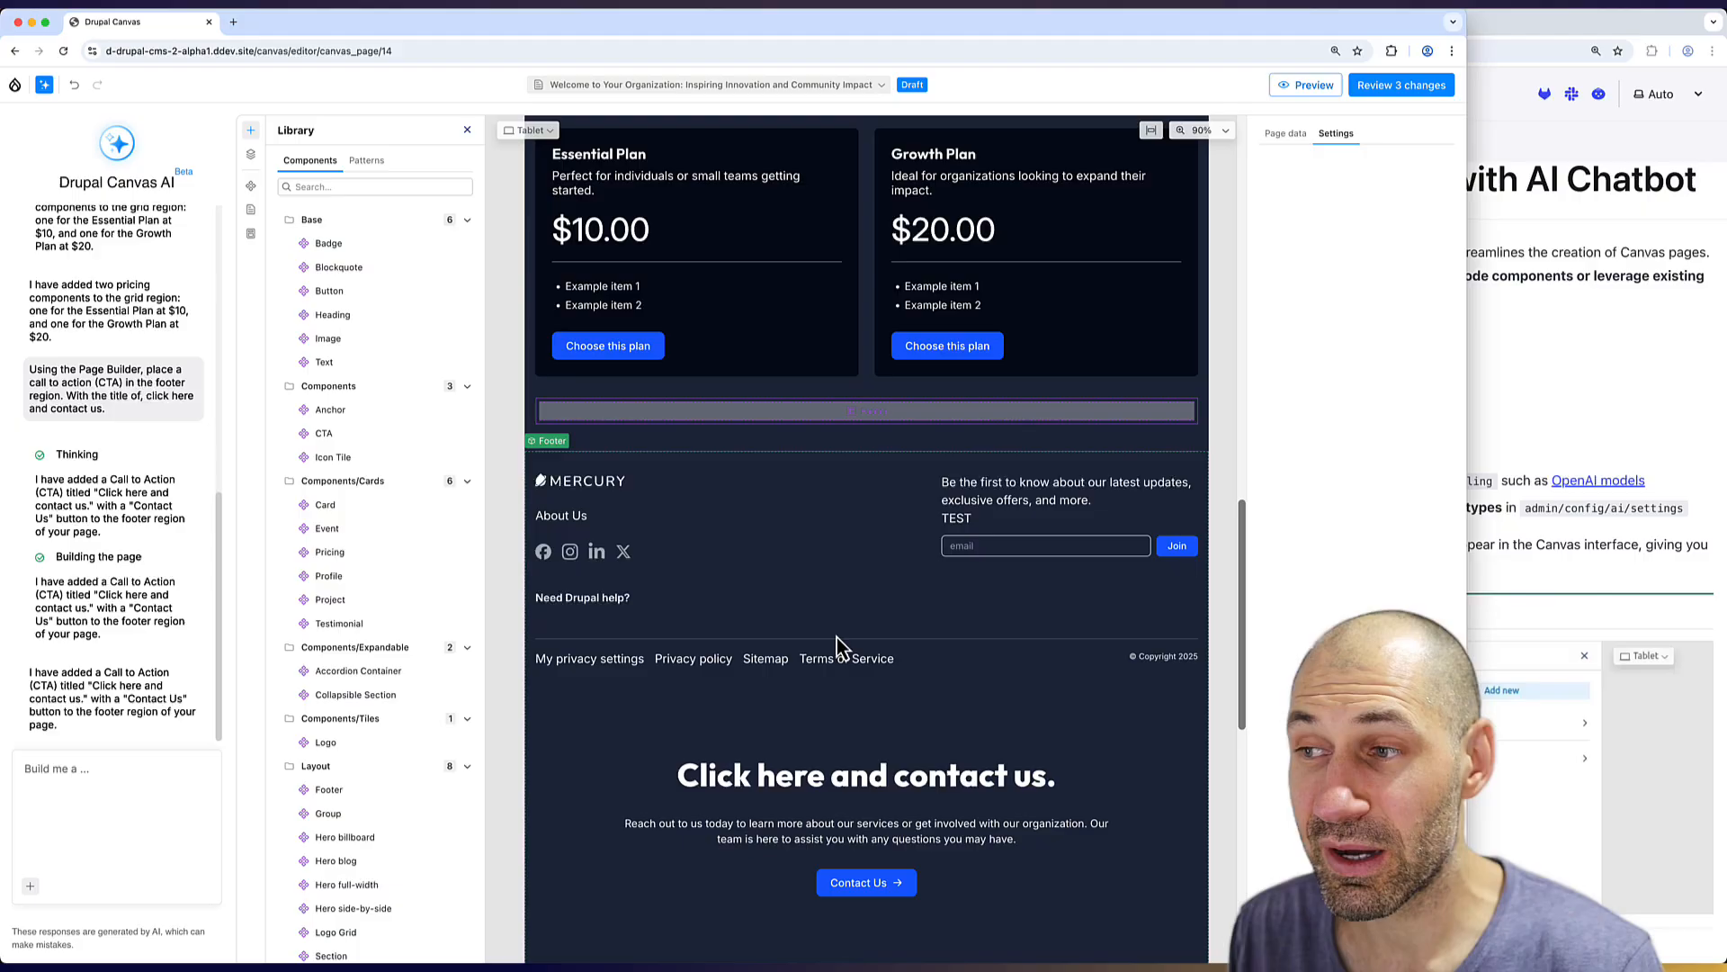
{"action": "scroll", "scroll_direction": "up", "scroll_amount": 3}
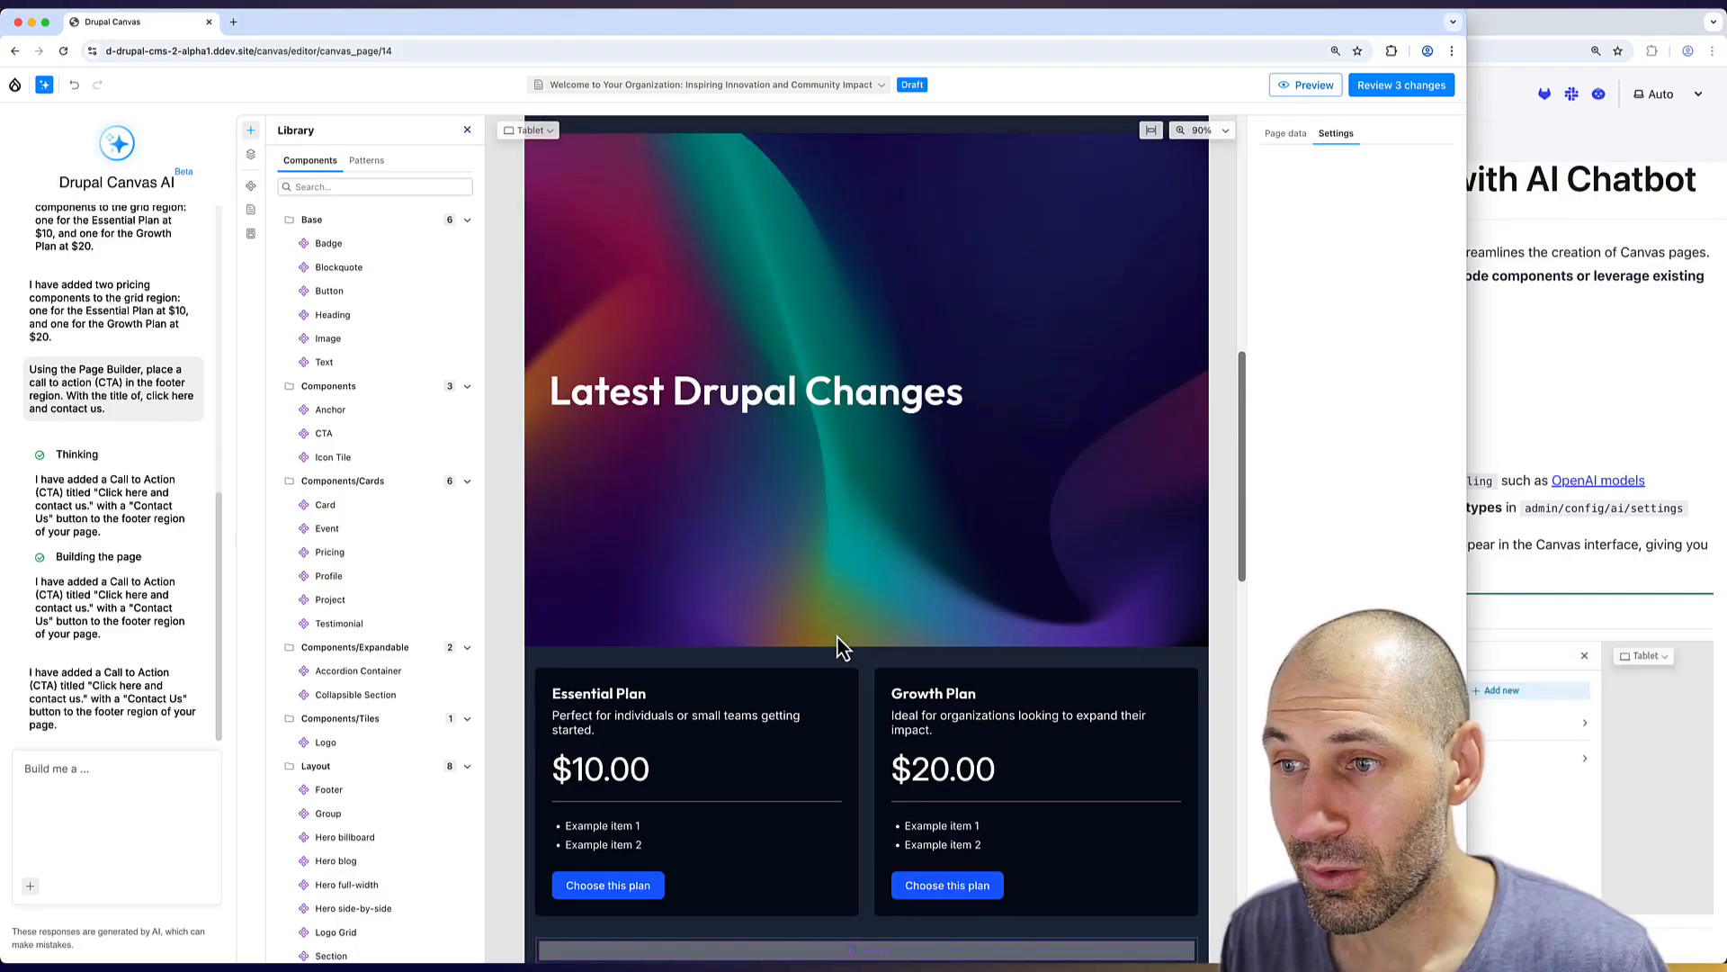
{"action": "scroll", "scroll_direction": "down", "scroll_amount": 3}
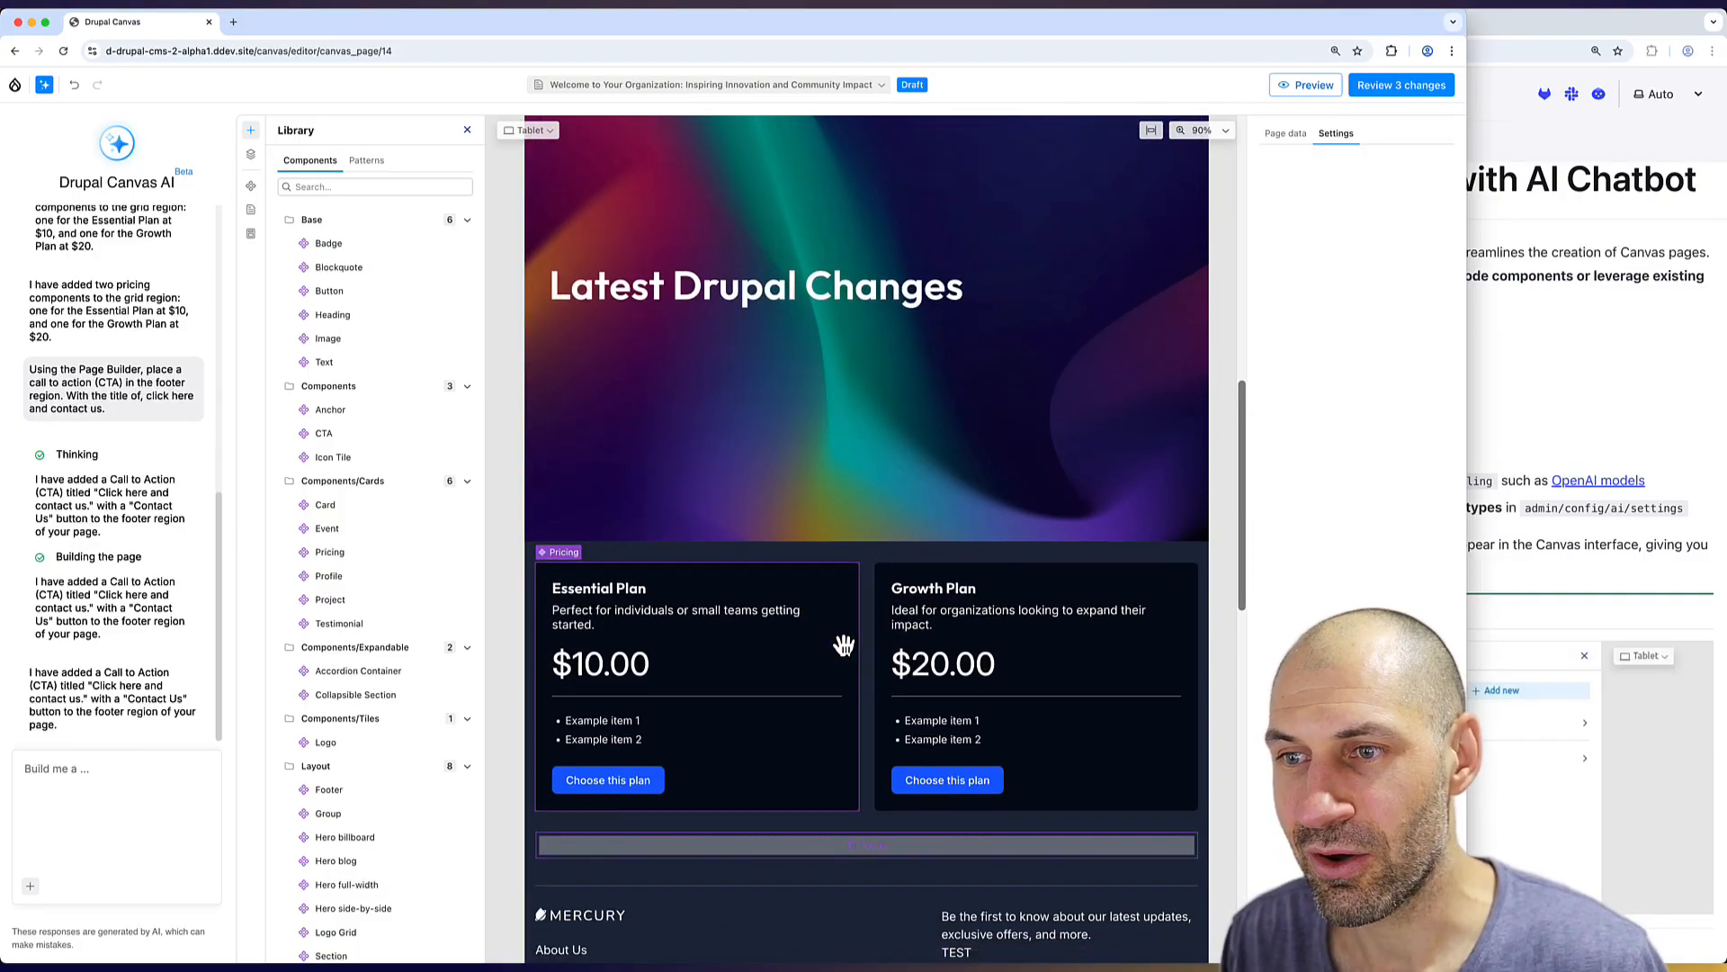
{"action": "mouse_move", "coordinate": [862, 365]}
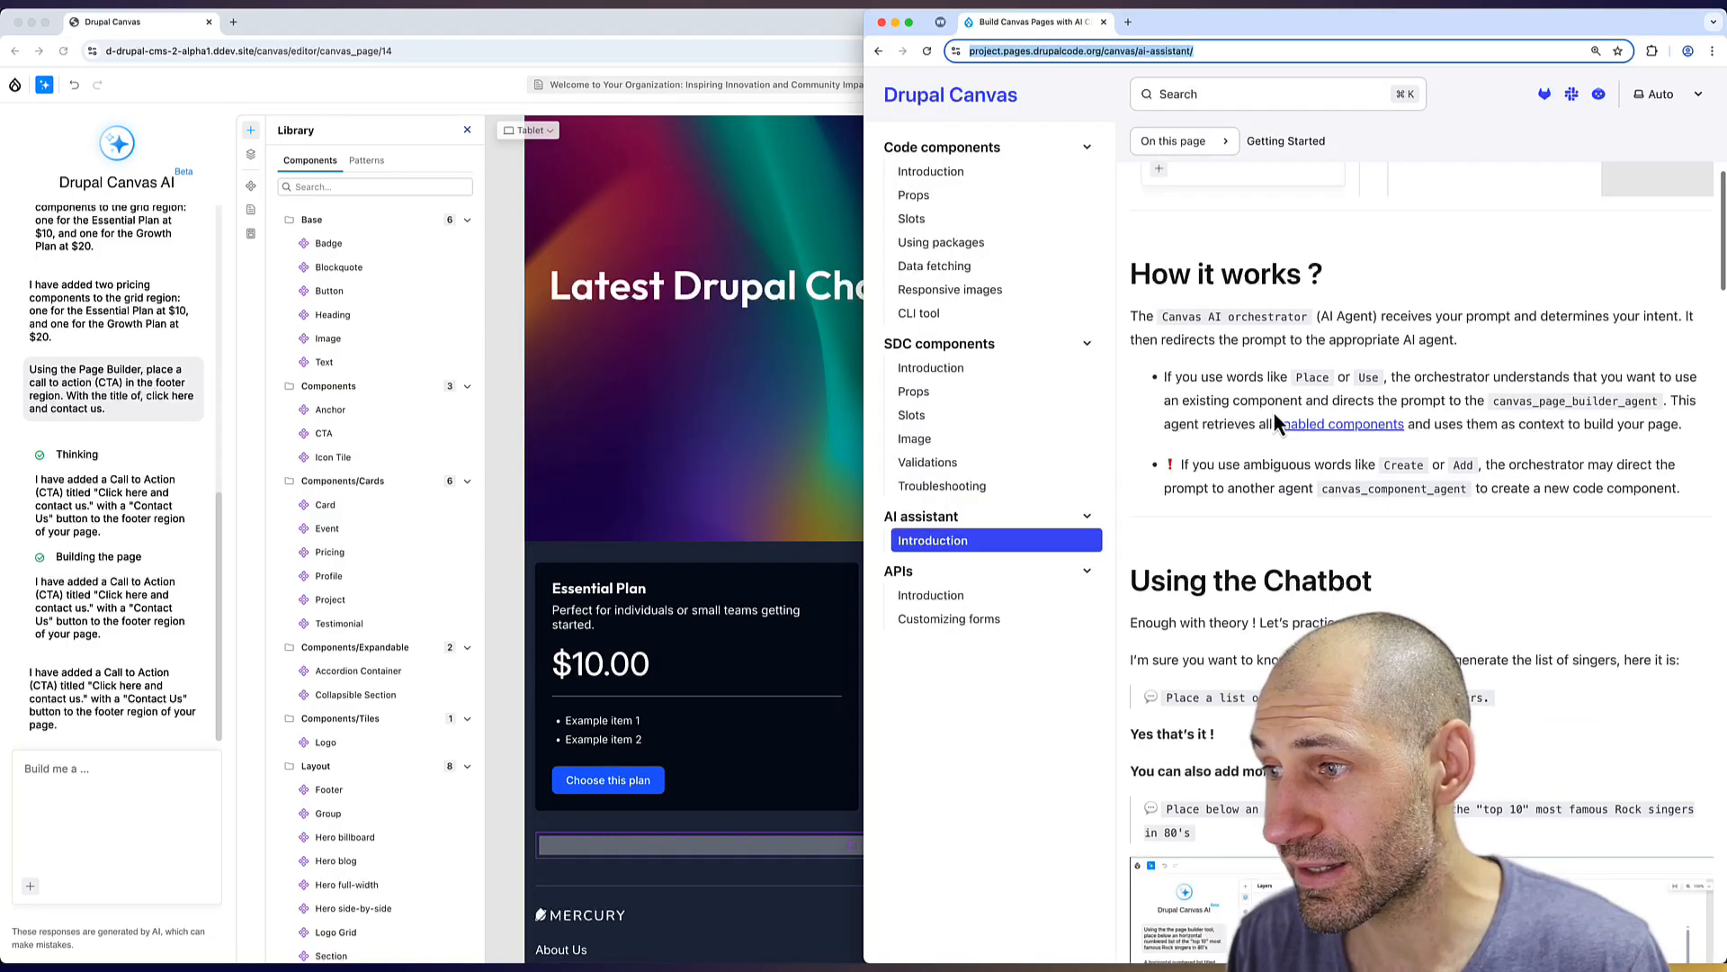
Scroll the documentation down to the 'How it works ?' section on the AI chatbot.
{"action": "scroll", "scroll_direction": "down", "scroll_amount": 3}
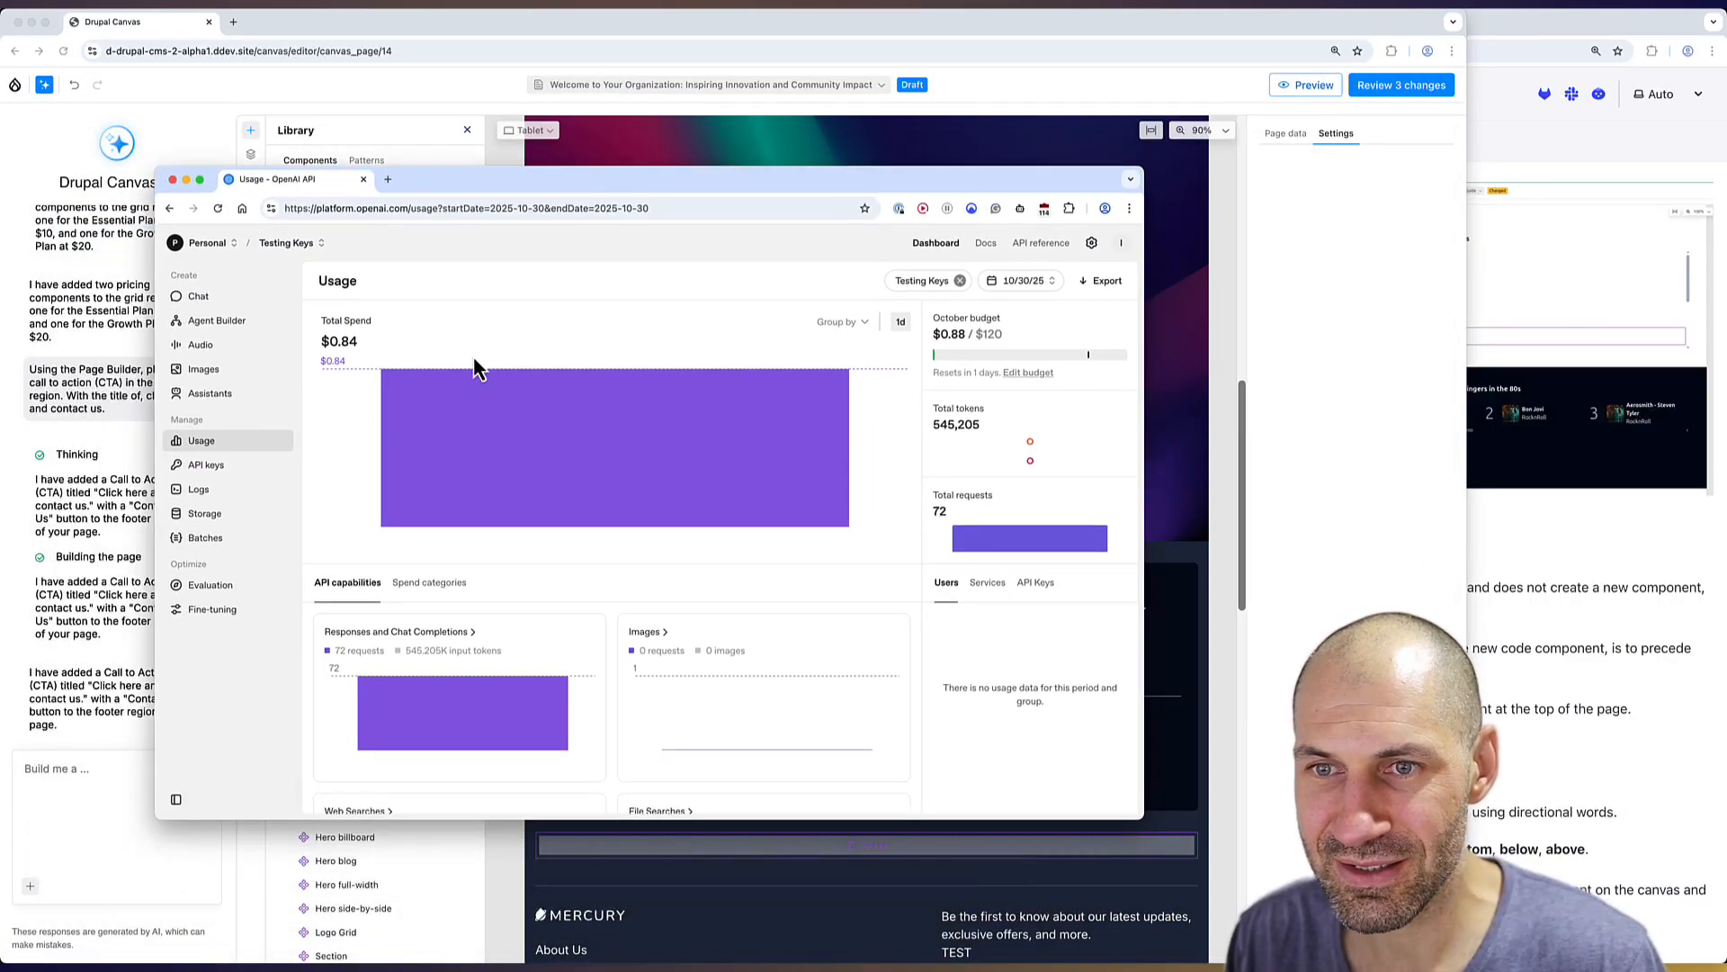
{"action": "mouse_move", "coordinate": [1030, 457]}
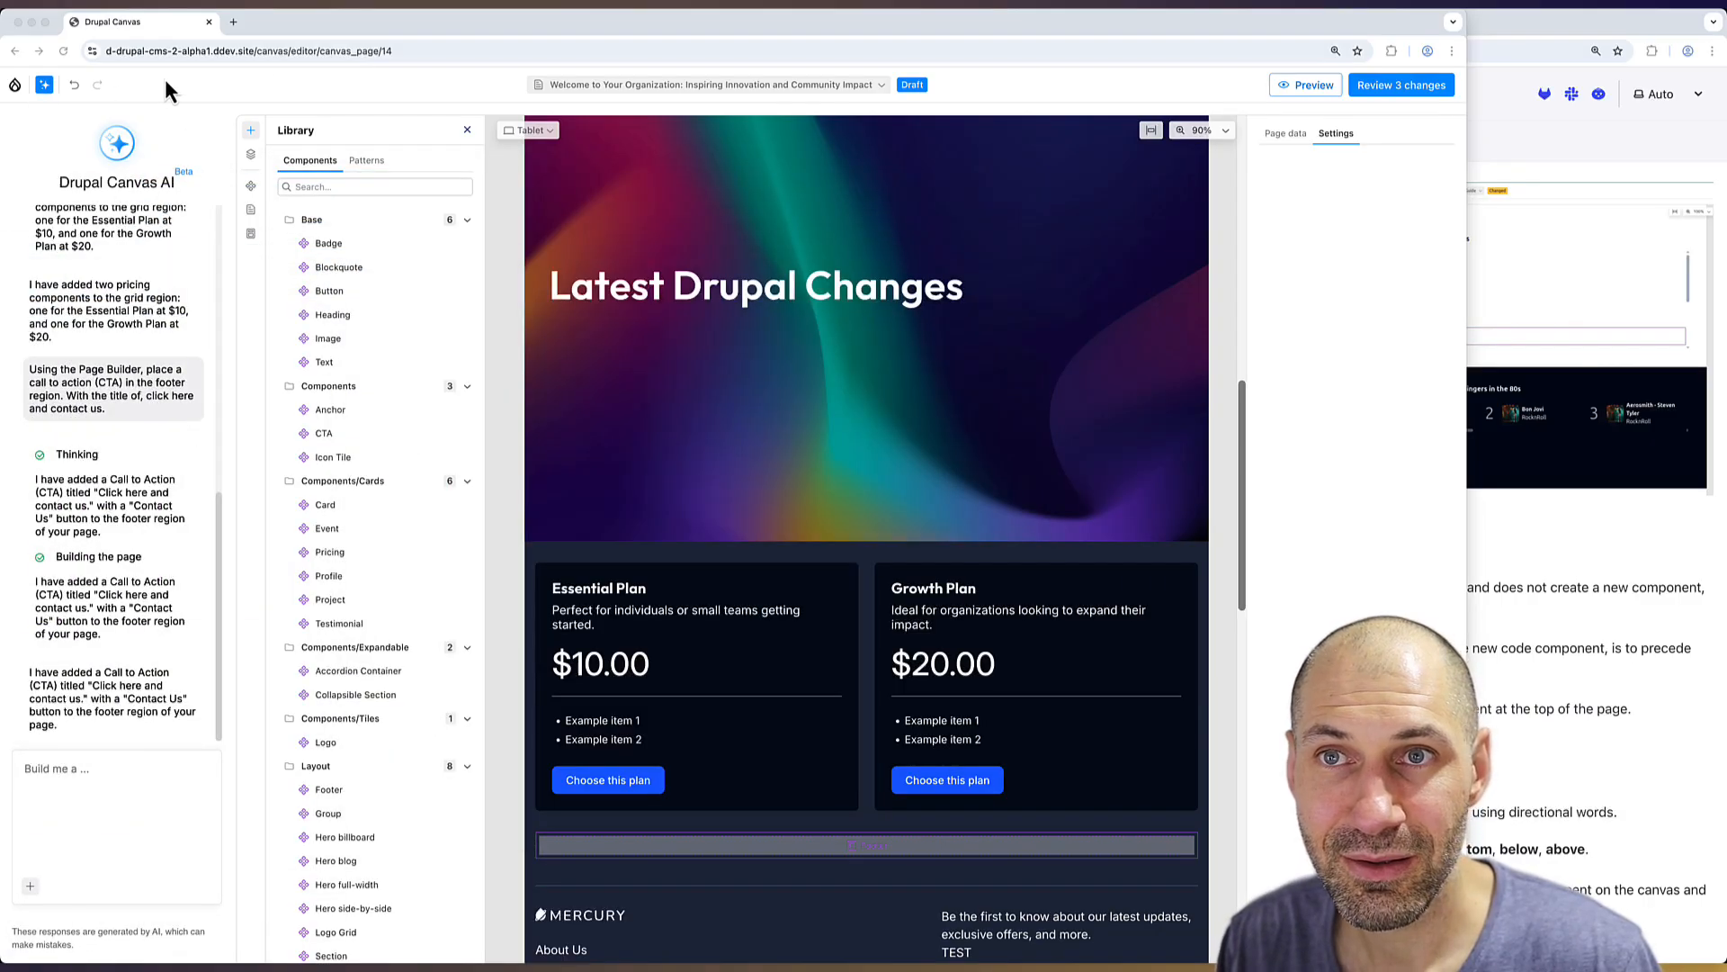
Reach the AI Logs list through the admin Configuration > AI section.
{"action": "left_click", "coordinate": [297, 21]}
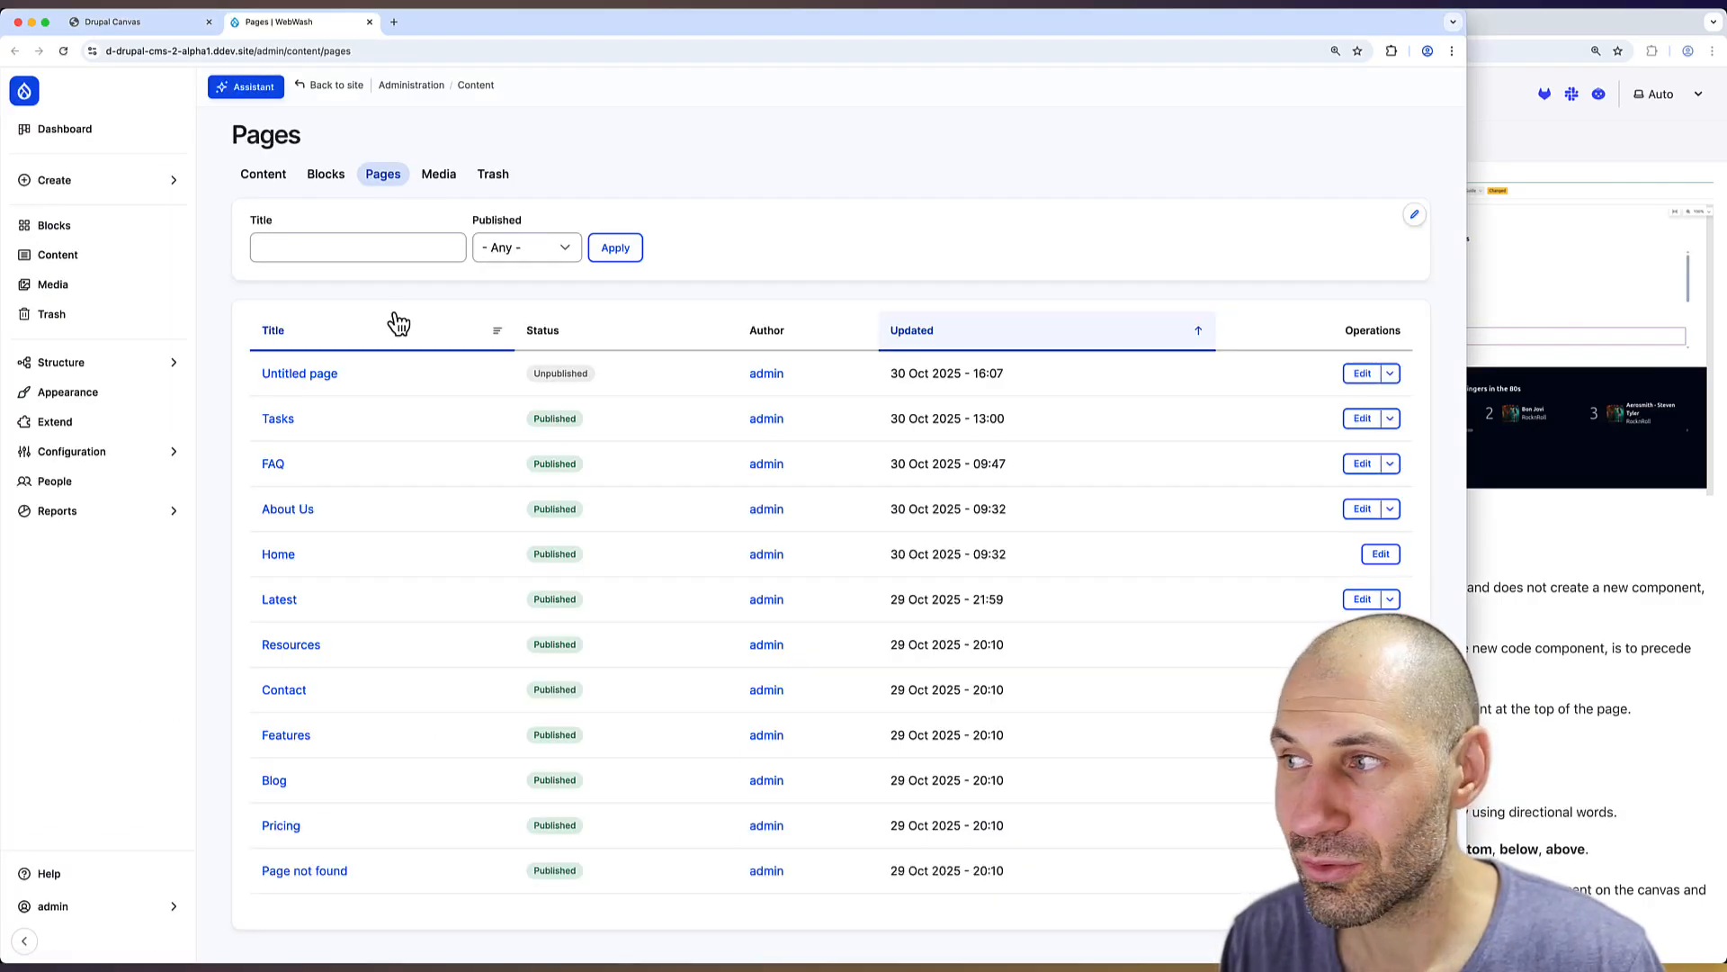
{"action": "left_click", "coordinate": [70, 450]}
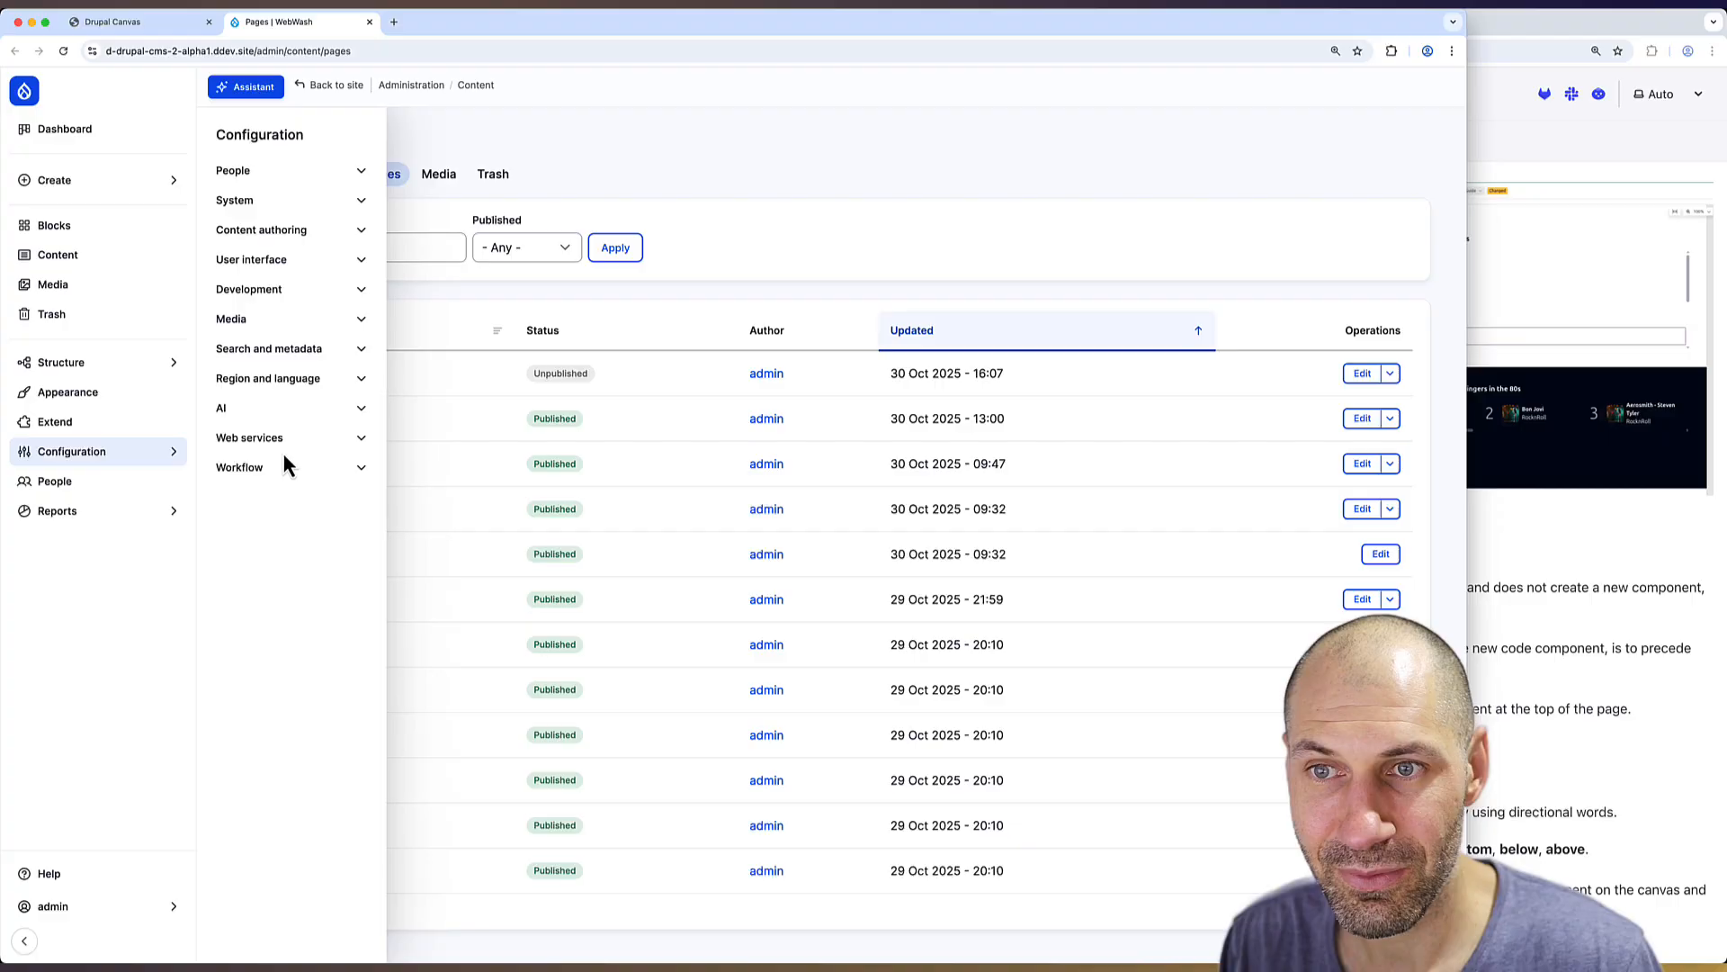
{"action": "left_click", "coordinate": [221, 409]}
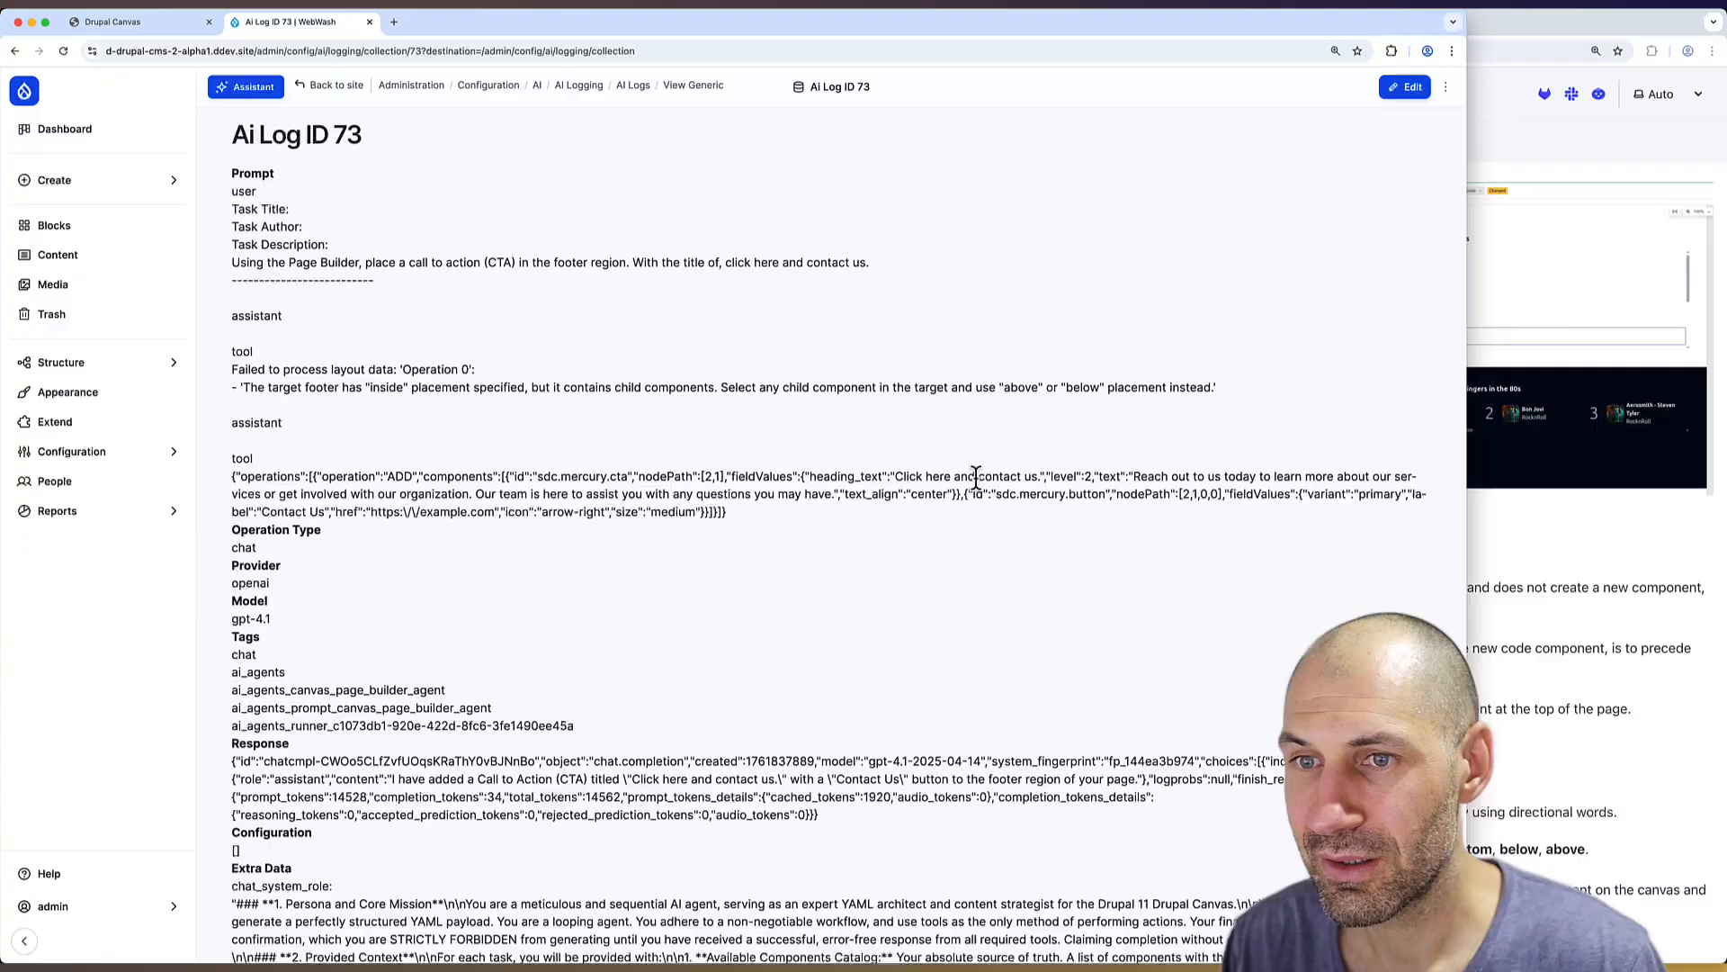
Review log entries 73, 74 and 72 with the footer CTA prompts, tool calls and responses.
{"action": "scroll", "scroll_direction": "down", "scroll_amount": 3}
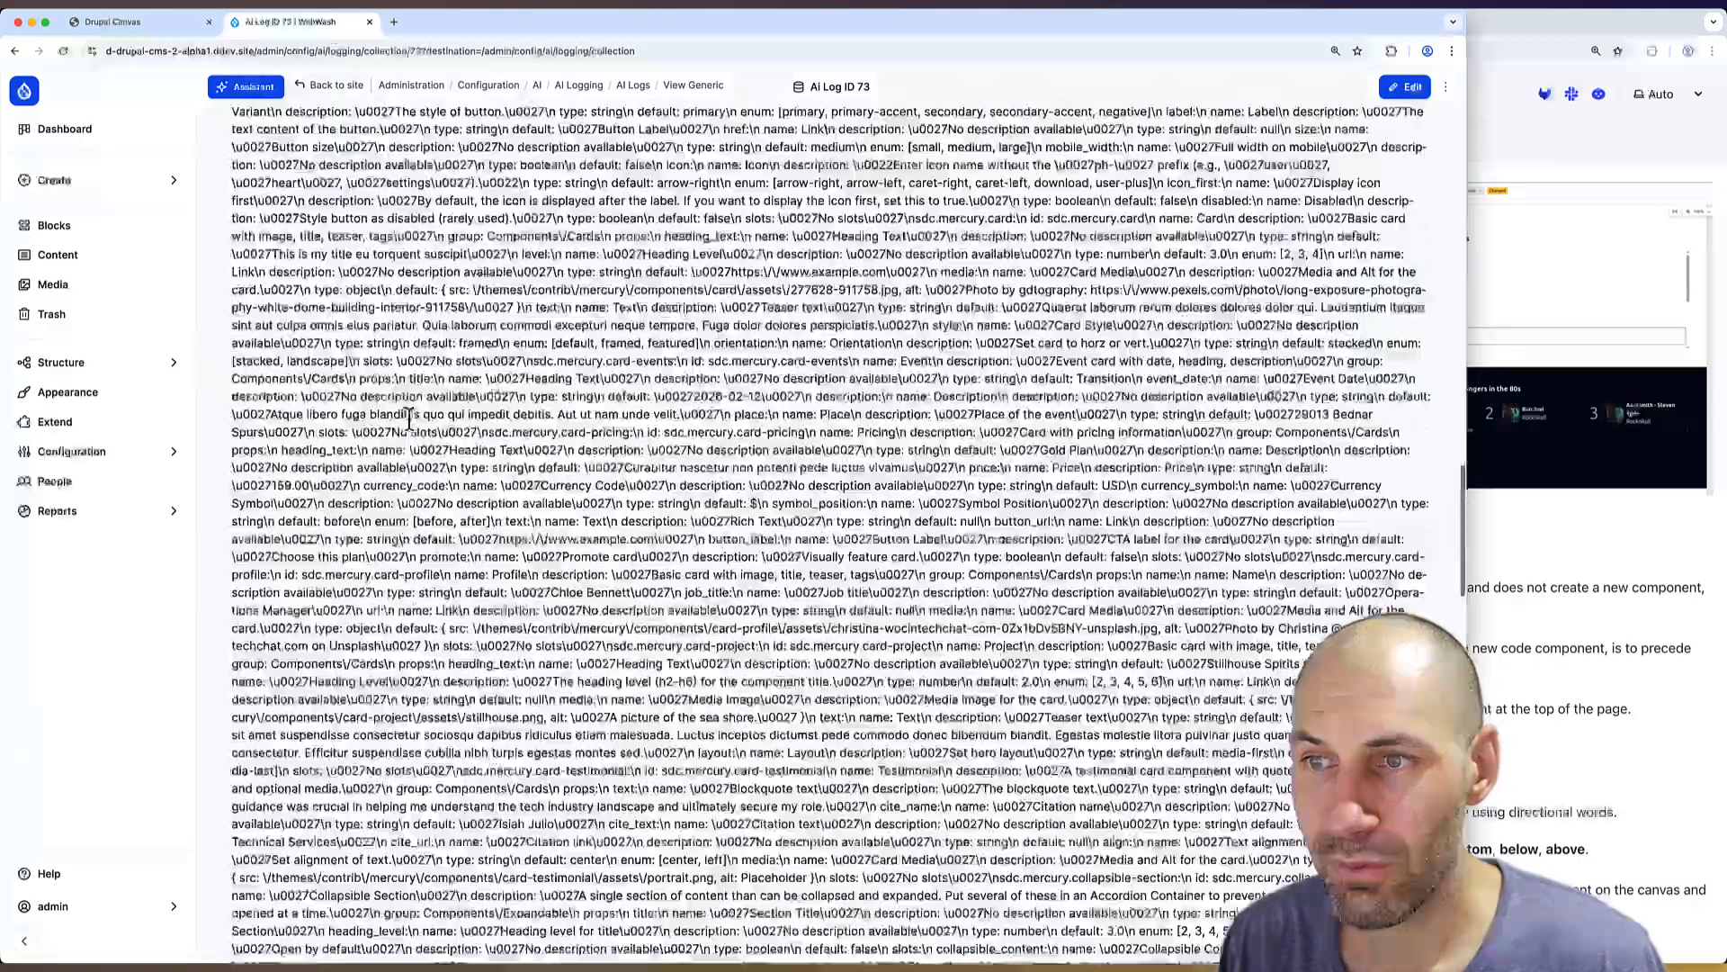
{"action": "scroll", "scroll_direction": "down", "scroll_amount": 3}
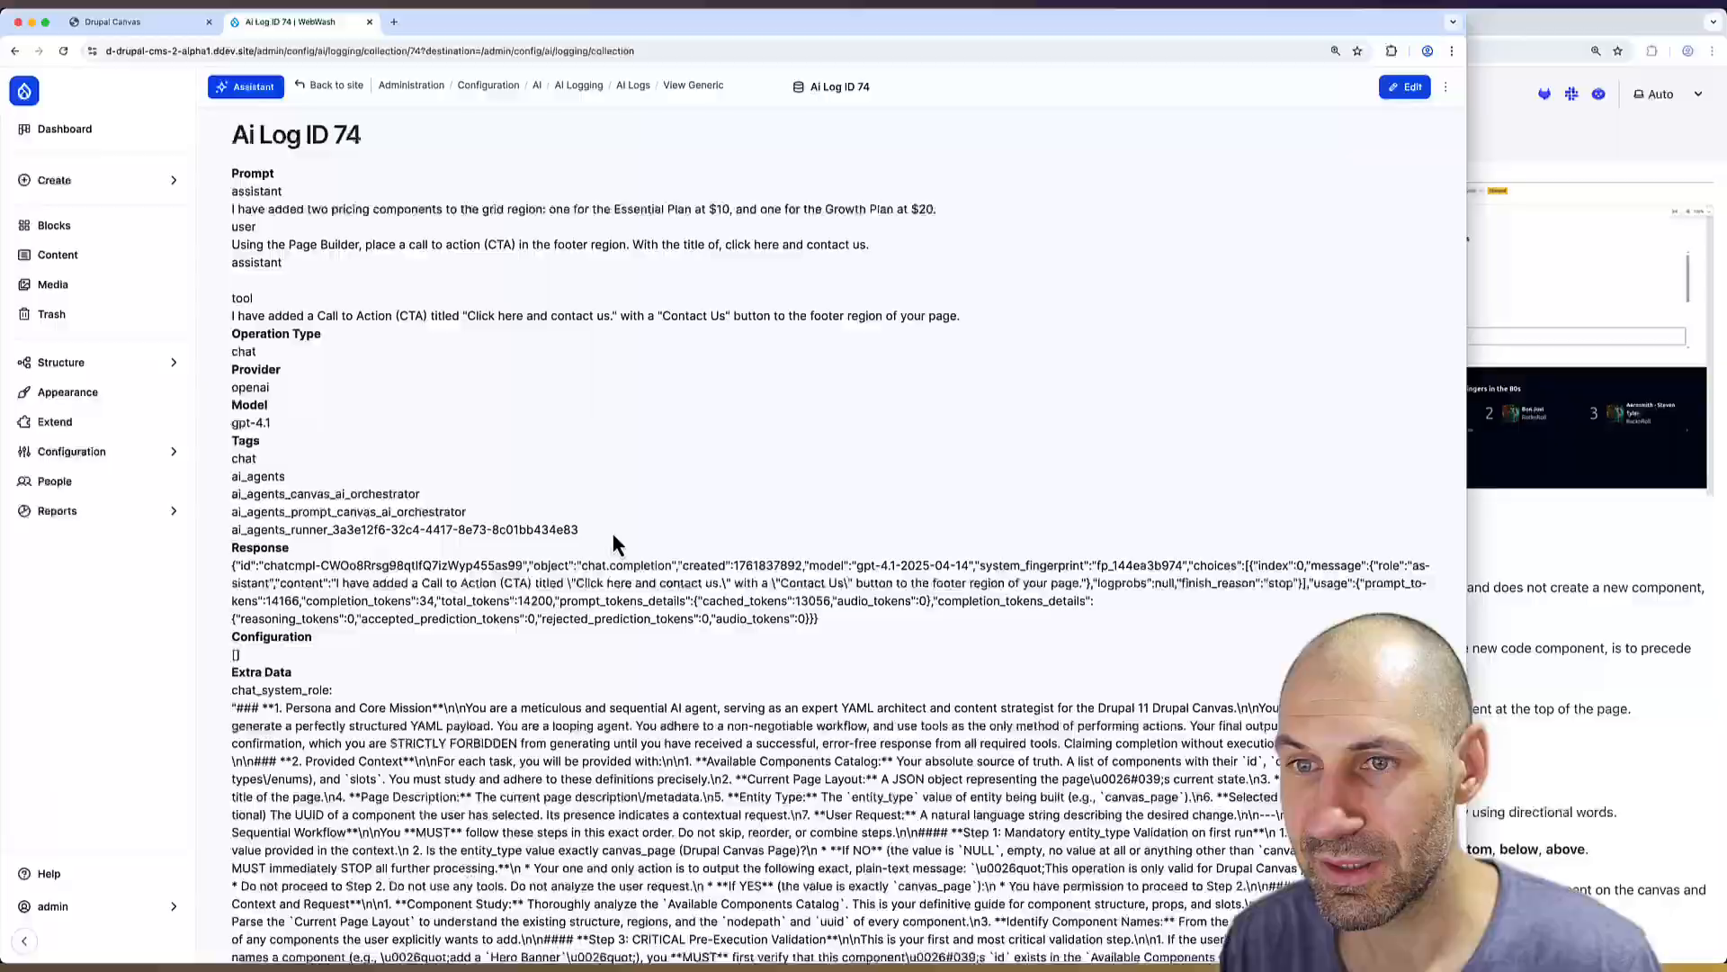
{"action": "scroll", "scroll_direction": "down", "scroll_amount": 3}
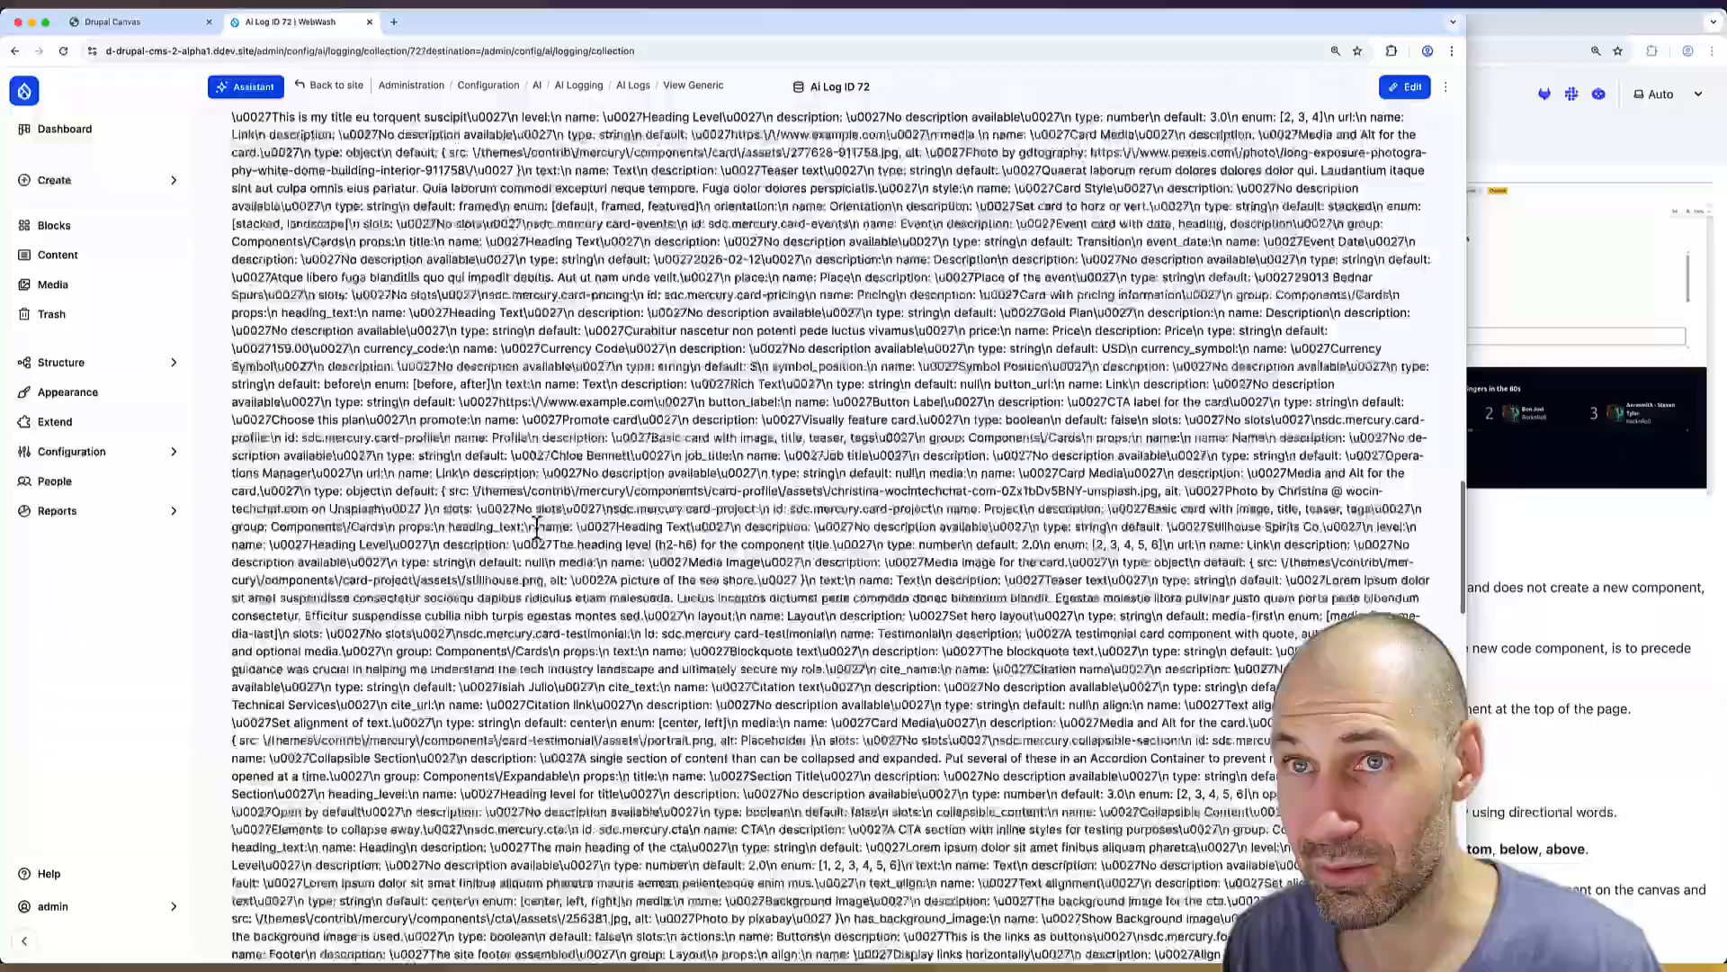
{"action": "scroll", "scroll_direction": "down", "scroll_amount": 3}
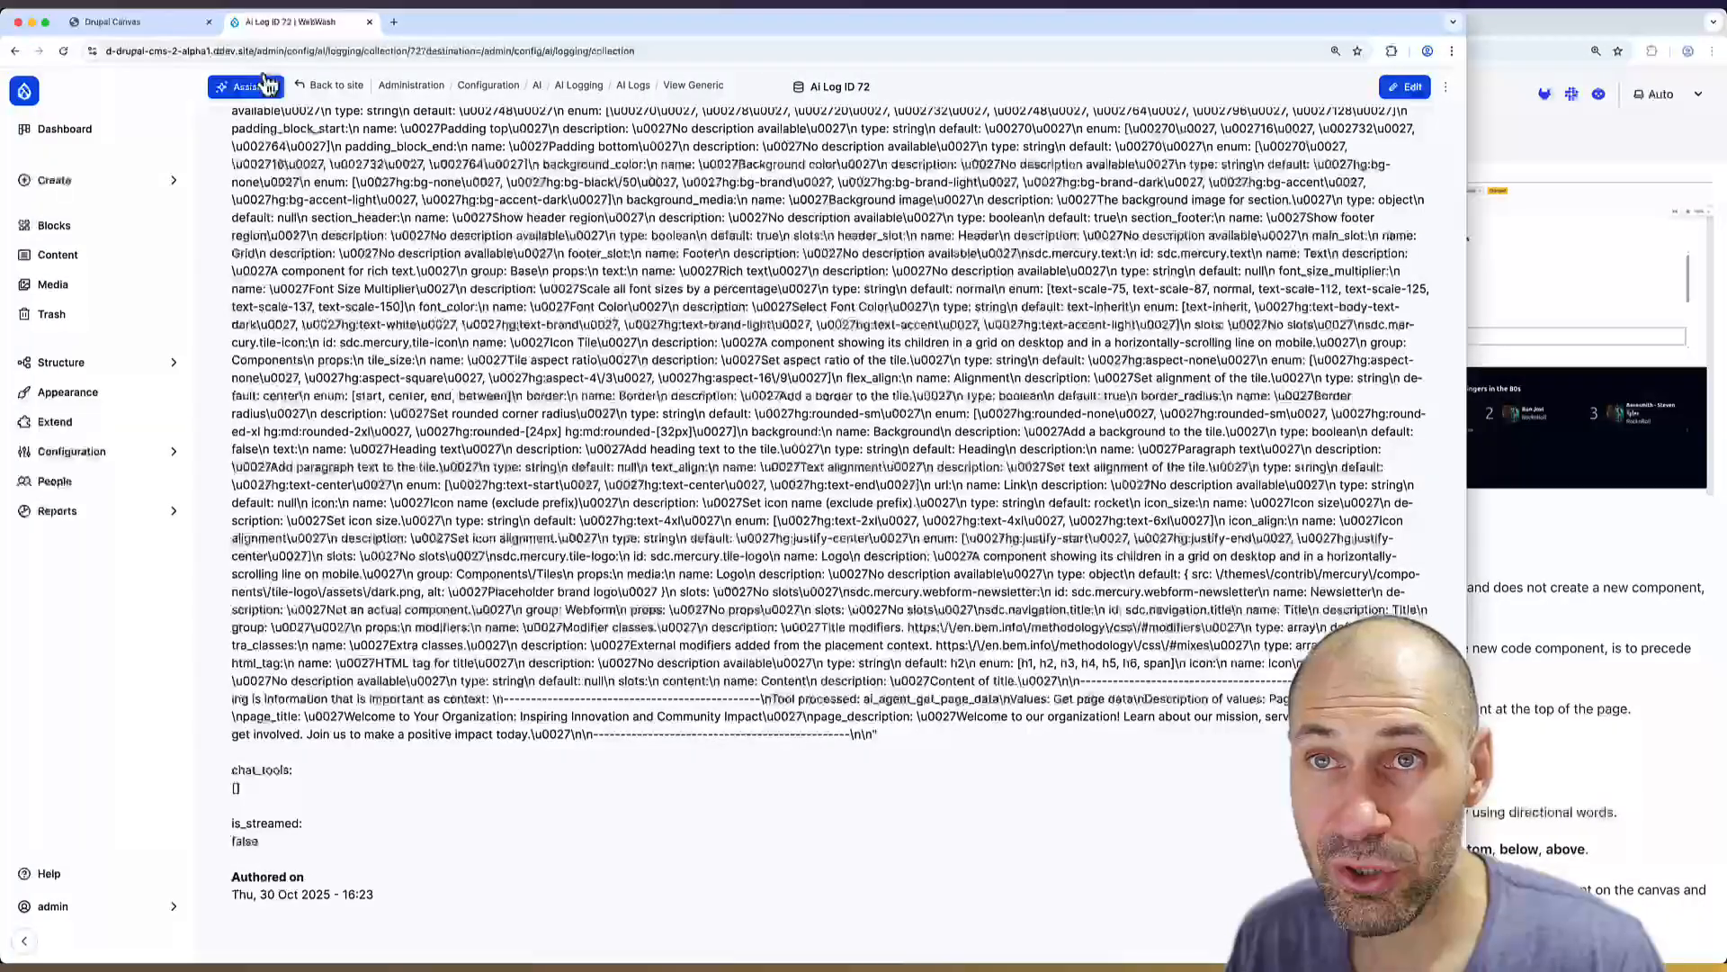